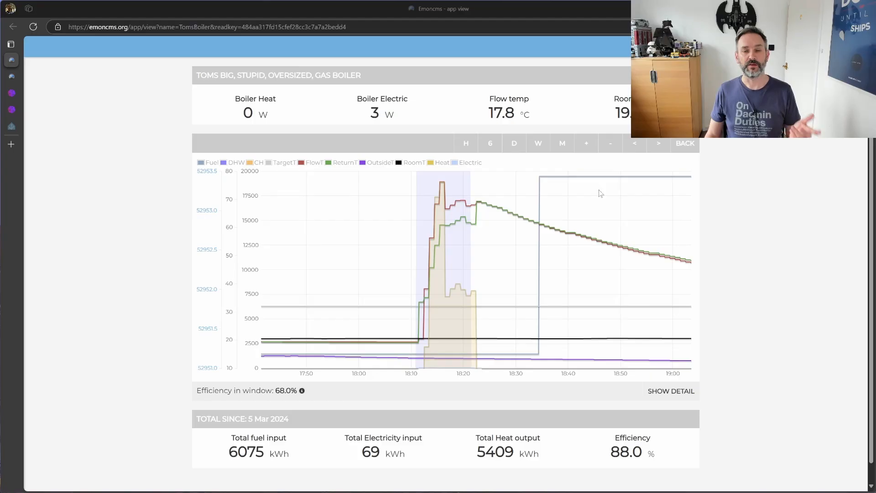
{"action": "mouse_move", "coordinate": [411, 132]}
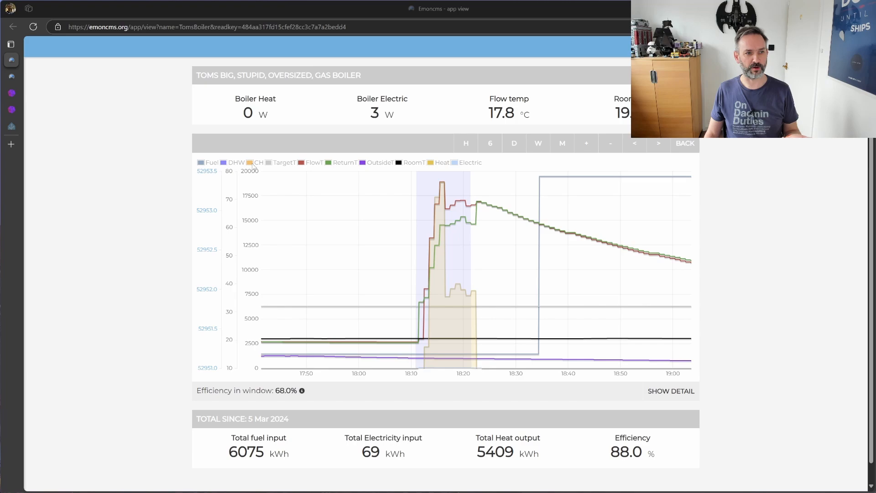
{"action": "mouse_move", "coordinate": [273, 169]}
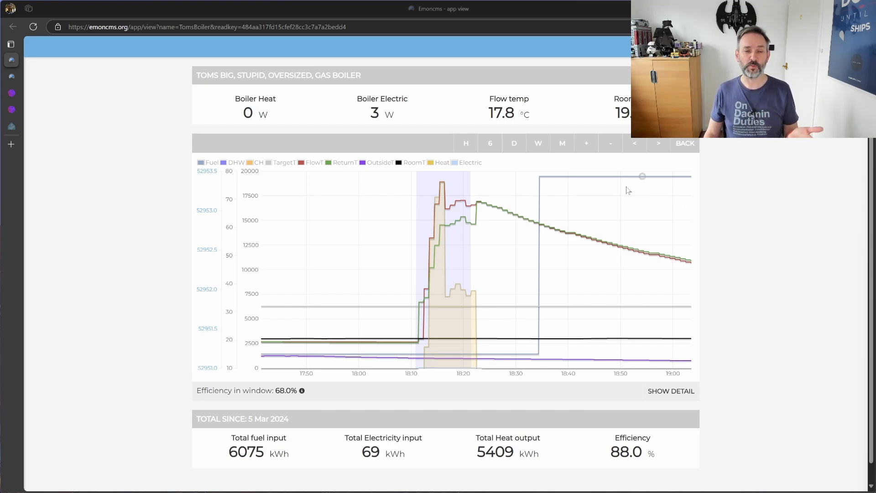
{"action": "mouse_move", "coordinate": [436, 268]}
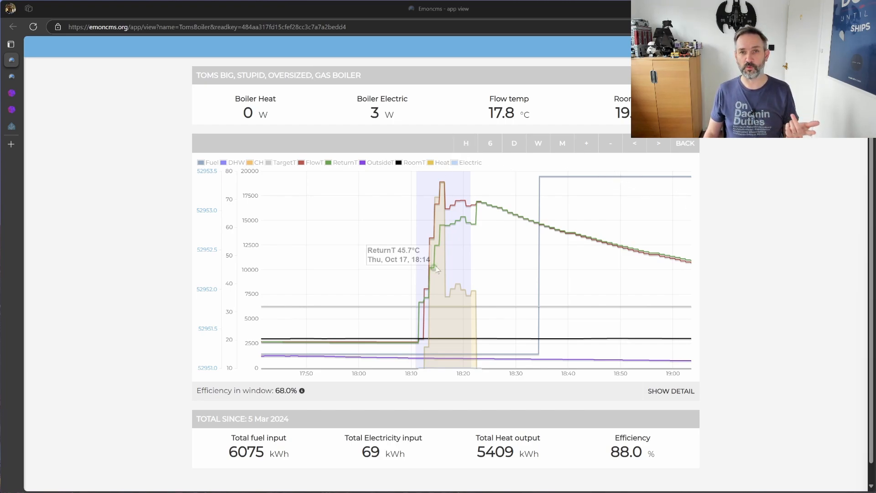
{"action": "mouse_move", "coordinate": [447, 269]}
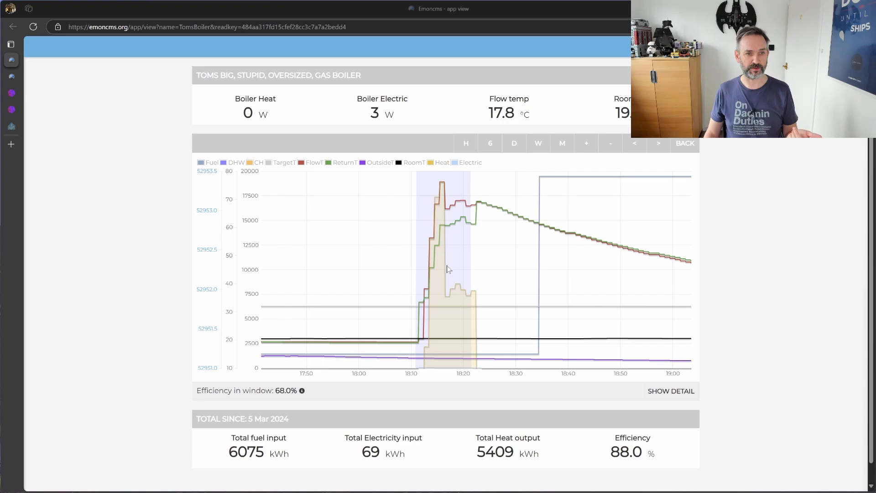
{"action": "mouse_move", "coordinate": [650, 261]}
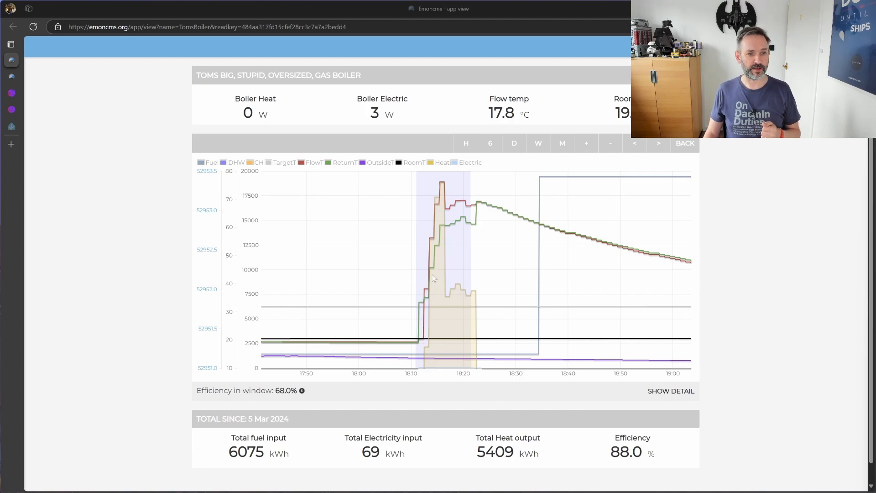
{"action": "mouse_move", "coordinate": [422, 207]}
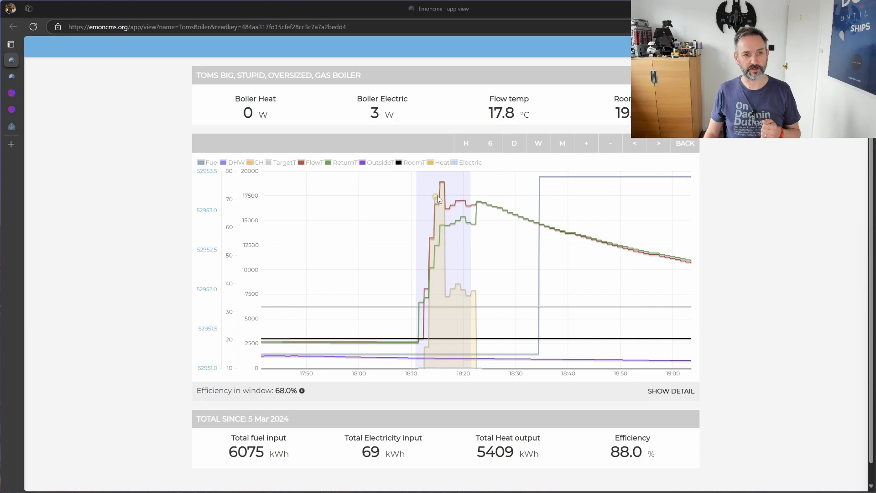
{"action": "mouse_move", "coordinate": [447, 215]}
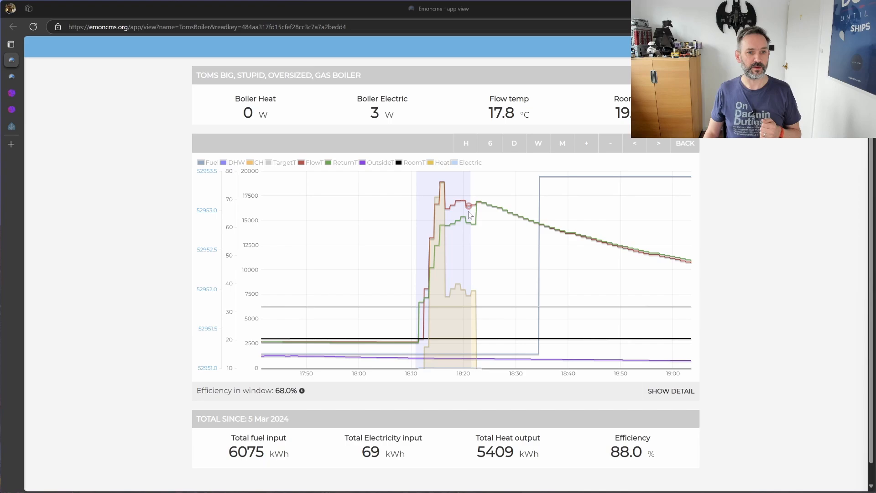
{"action": "mouse_move", "coordinate": [469, 220]}
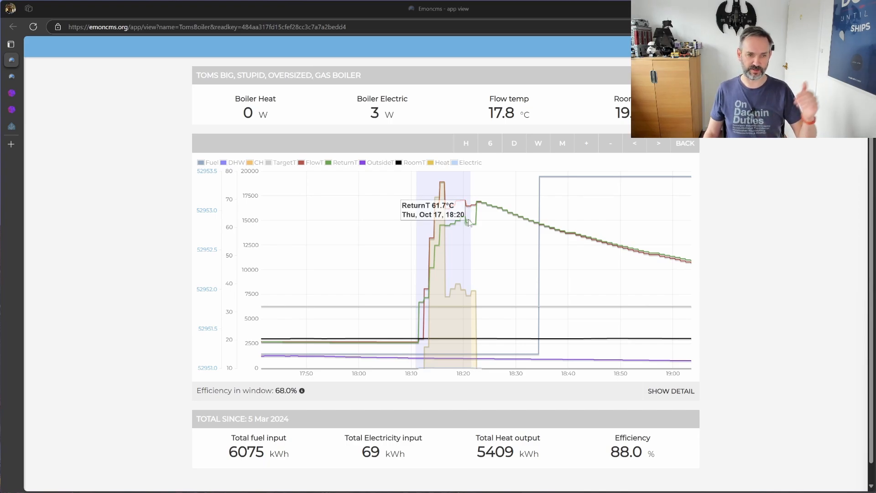
{"action": "mouse_move", "coordinate": [515, 232]}
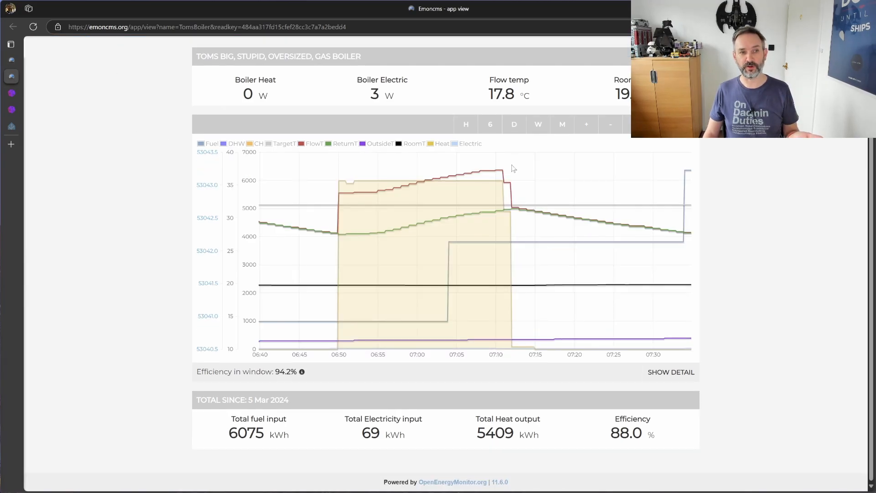
{"action": "mouse_move", "coordinate": [445, 185]}
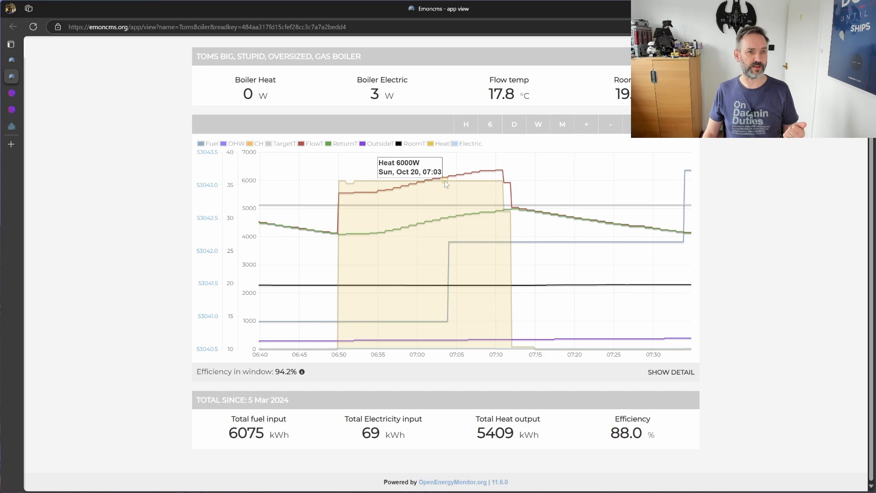
{"action": "mouse_move", "coordinate": [375, 185]}
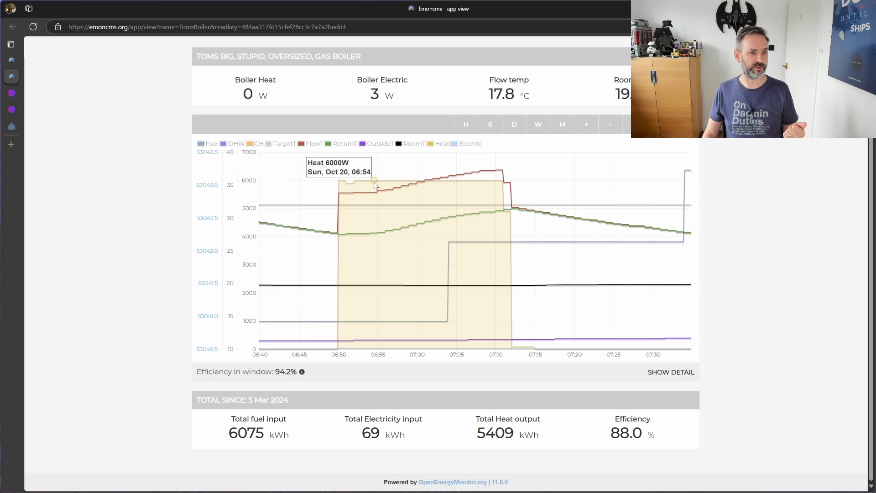
{"action": "mouse_move", "coordinate": [355, 281]}
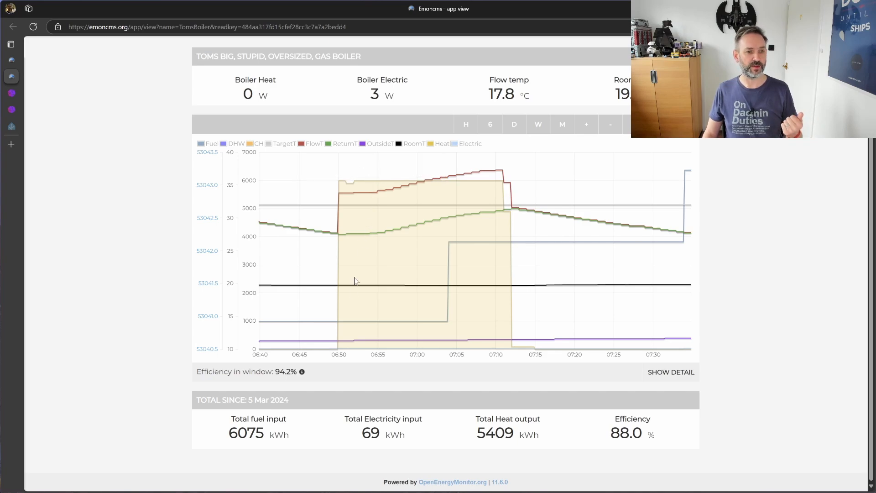
{"action": "mouse_move", "coordinate": [339, 362]}
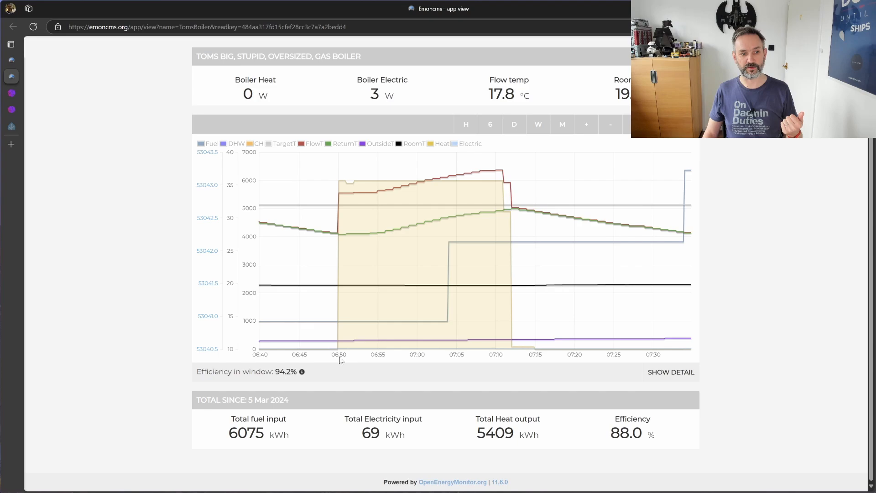
{"action": "mouse_move", "coordinate": [344, 339]}
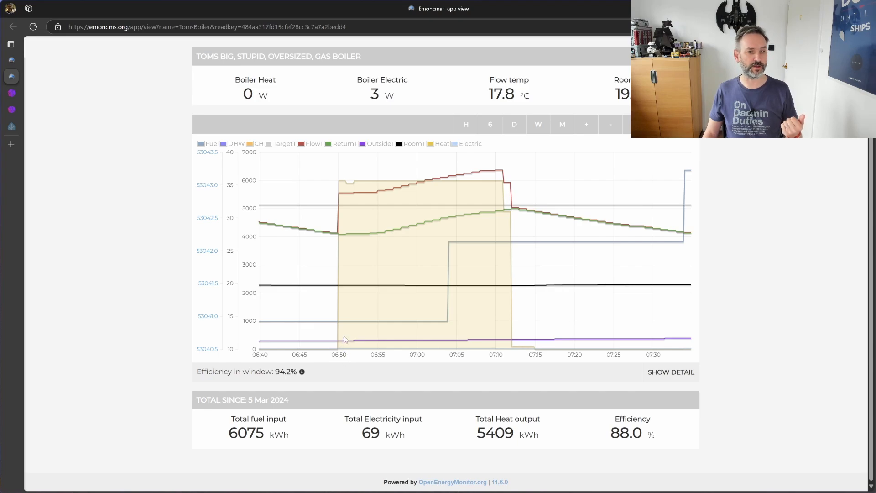
{"action": "mouse_move", "coordinate": [510, 350]}
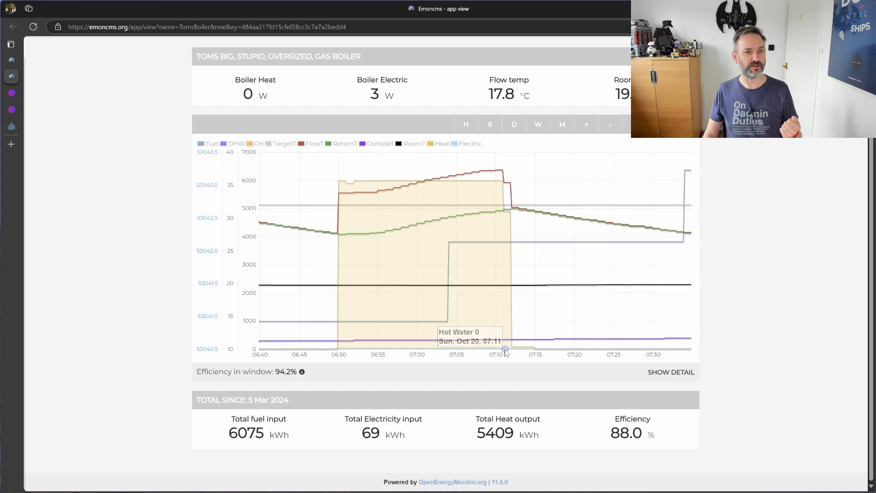
{"action": "mouse_move", "coordinate": [491, 169]}
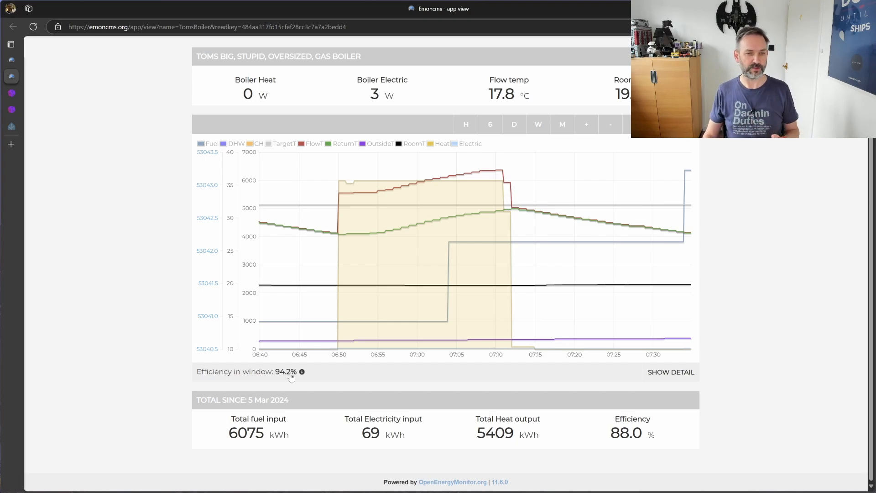
{"action": "mouse_move", "coordinate": [350, 182]}
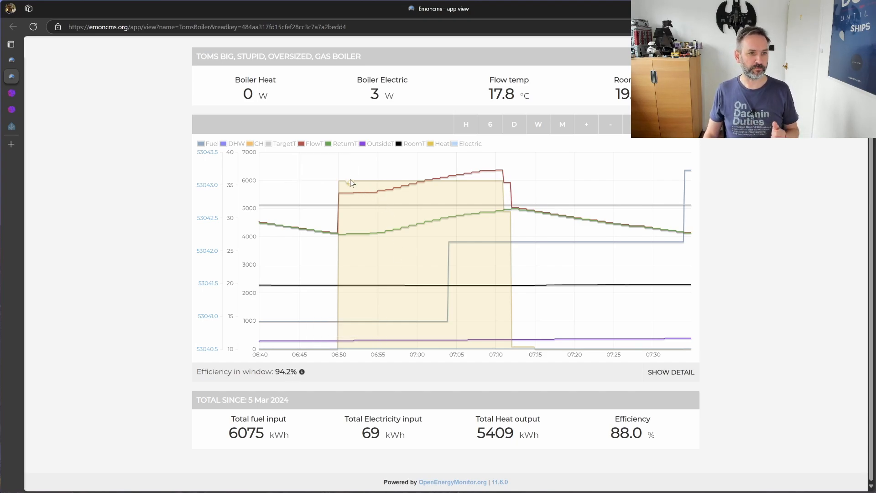
{"action": "mouse_move", "coordinate": [346, 192]}
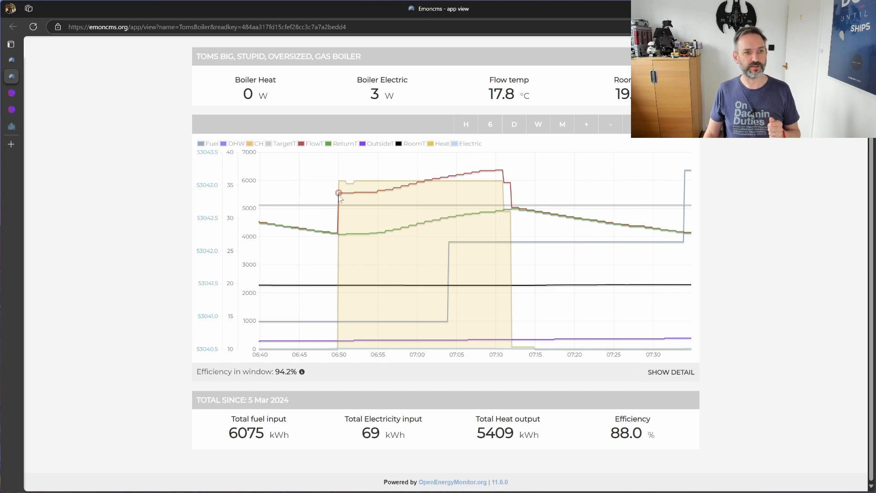
{"action": "mouse_move", "coordinate": [287, 208]}
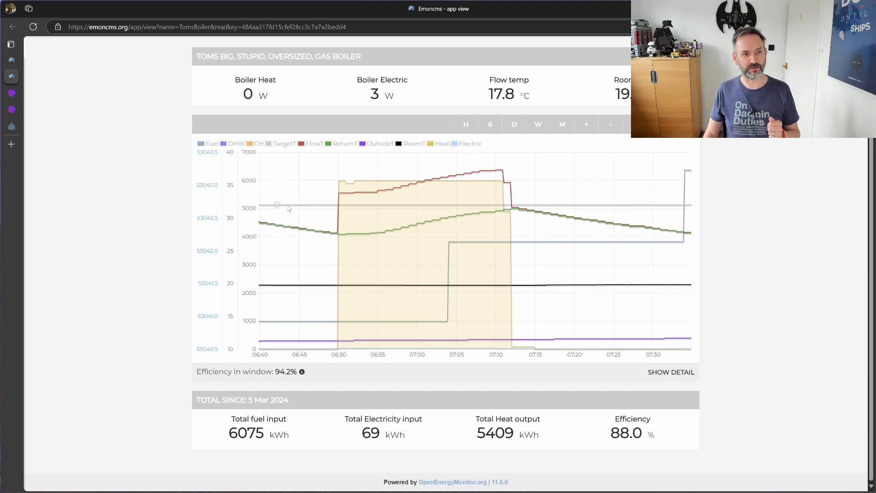
{"action": "mouse_move", "coordinate": [334, 213]}
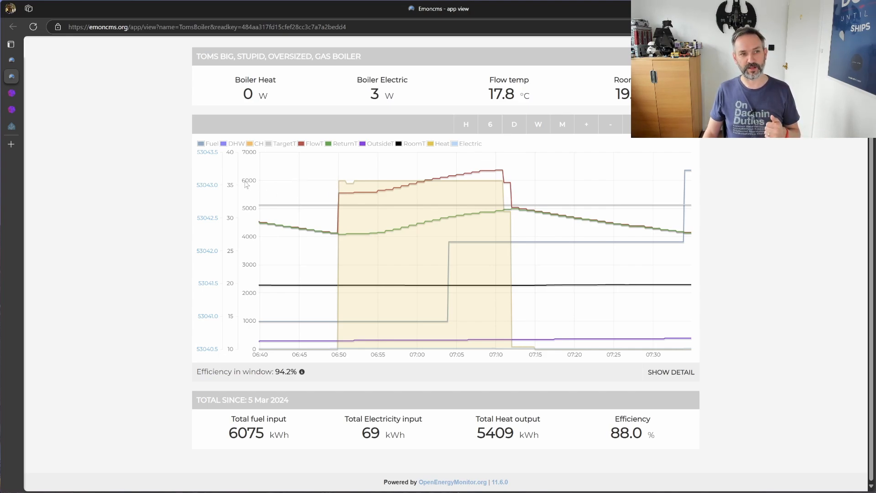
{"action": "mouse_move", "coordinate": [351, 185]}
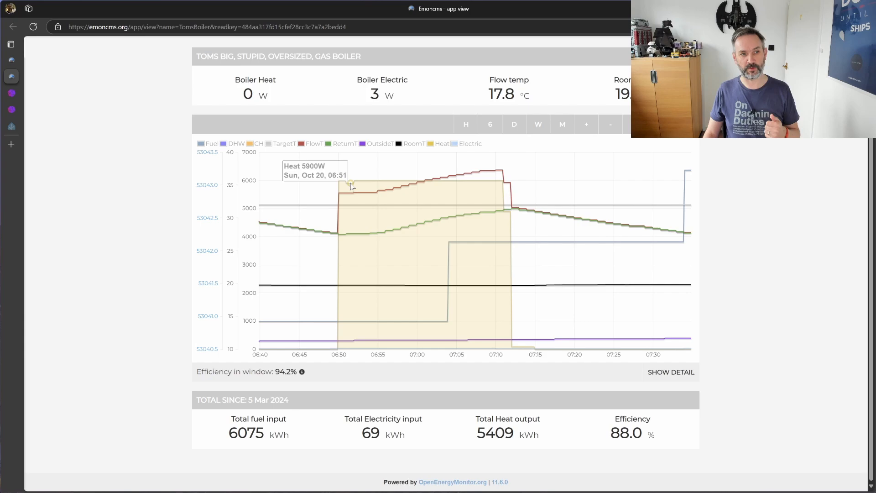
{"action": "mouse_move", "coordinate": [380, 187]}
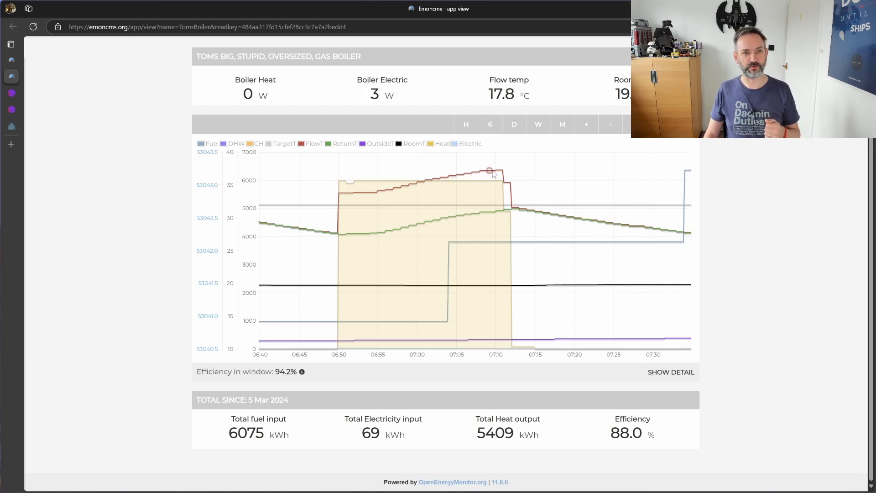
{"action": "mouse_move", "coordinate": [499, 170]}
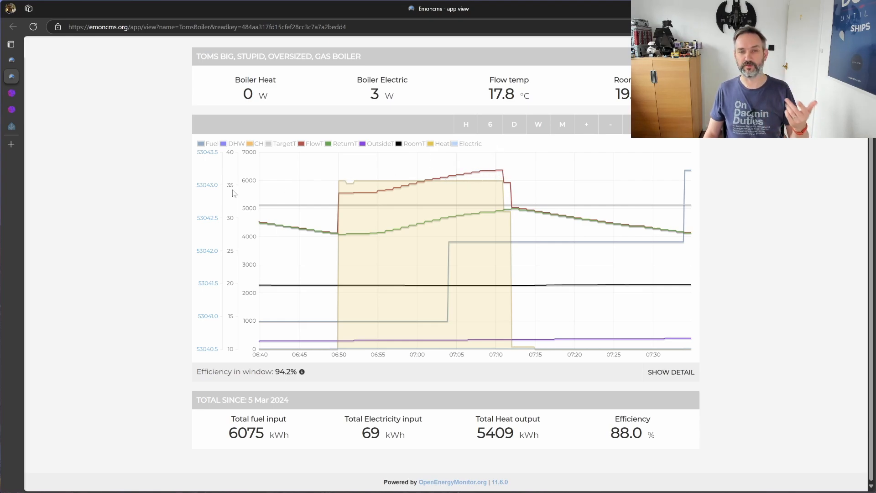
{"action": "mouse_move", "coordinate": [501, 171]}
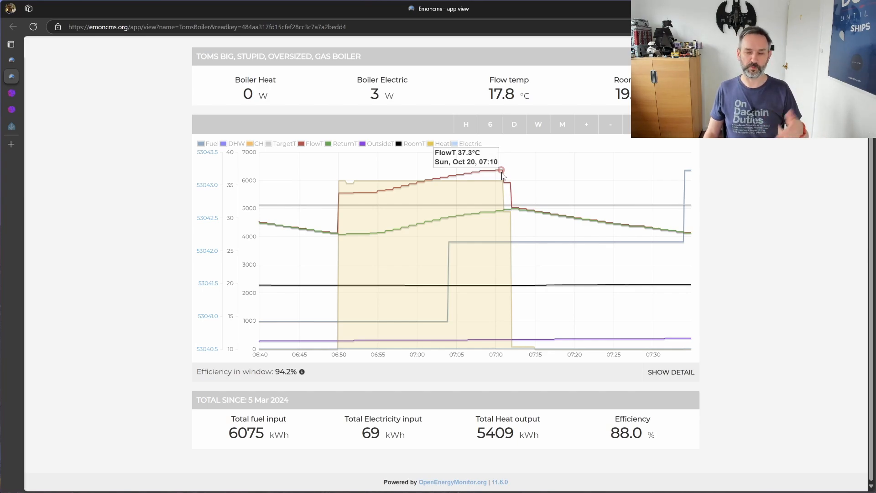
{"action": "mouse_move", "coordinate": [519, 210]}
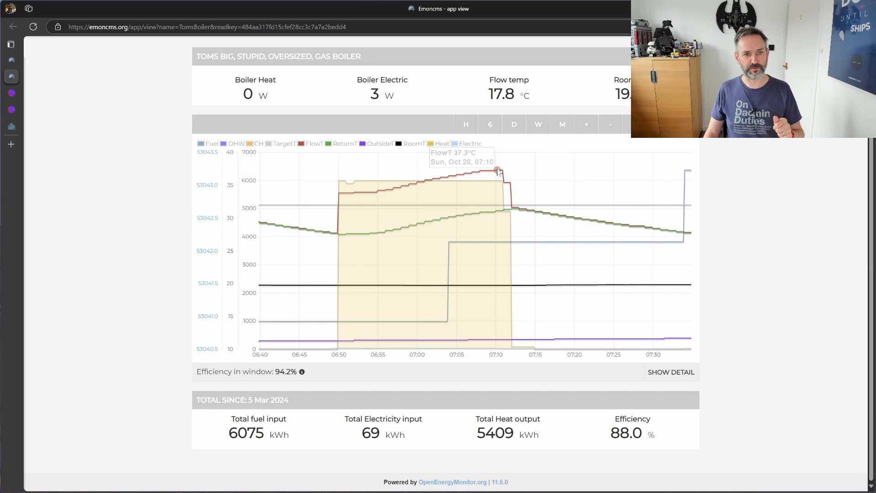
{"action": "mouse_move", "coordinate": [278, 379]}
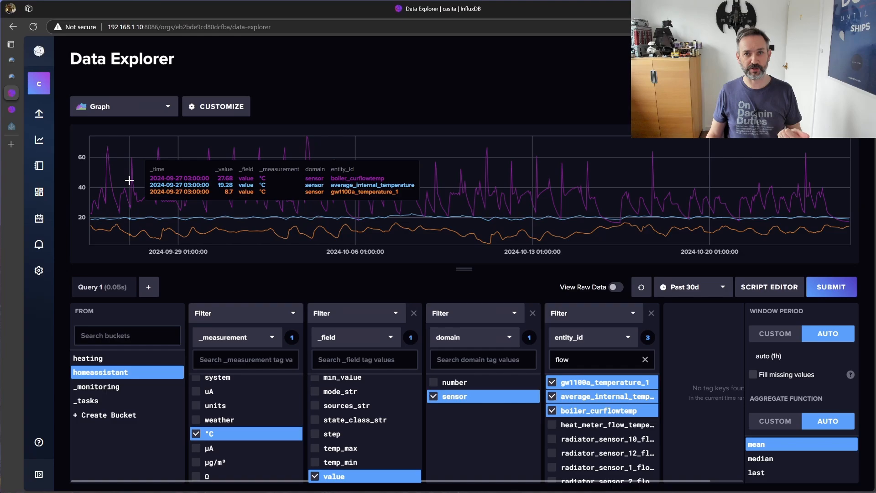
{"action": "mouse_move", "coordinate": [138, 200]}
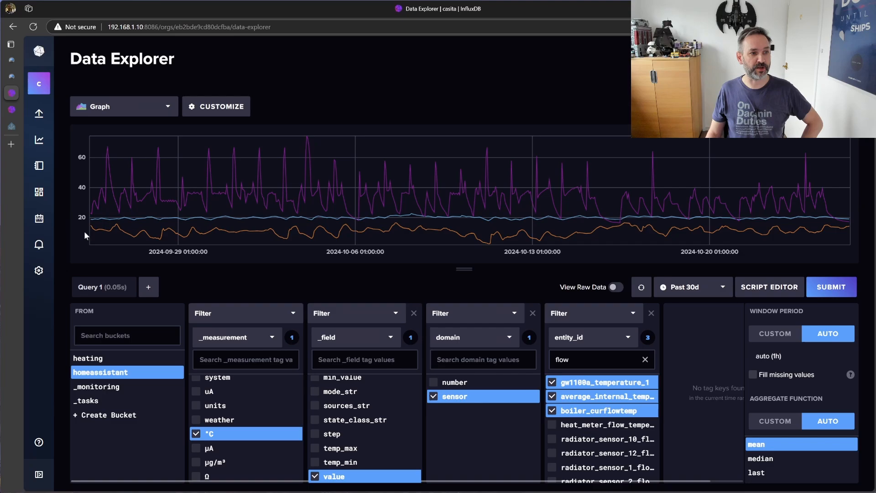
{"action": "mouse_move", "coordinate": [312, 273]}
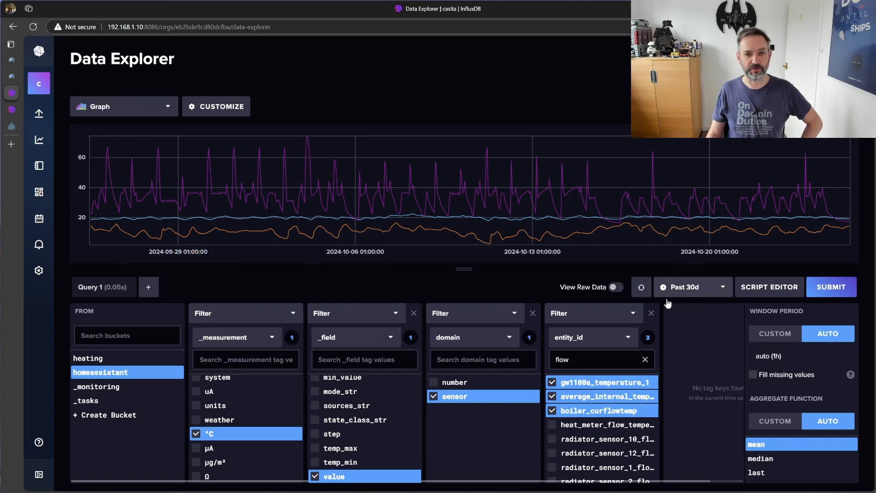
{"action": "mouse_move", "coordinate": [103, 237]}
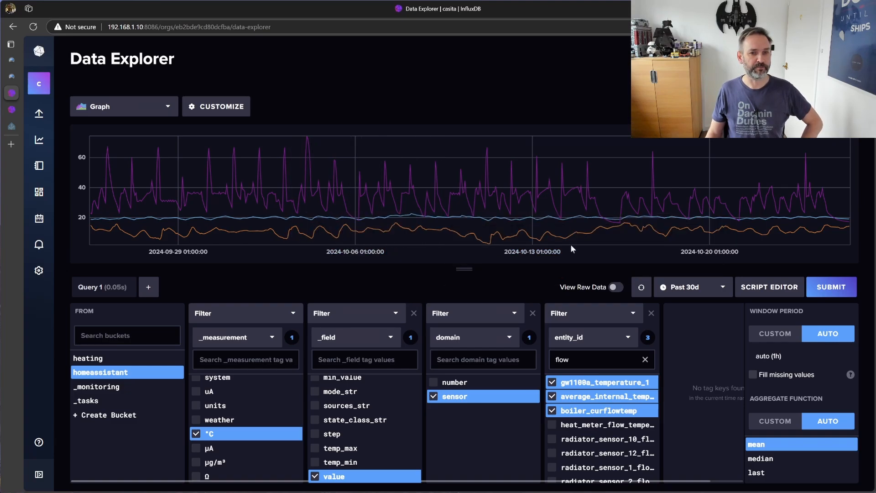
{"action": "mouse_move", "coordinate": [492, 240]}
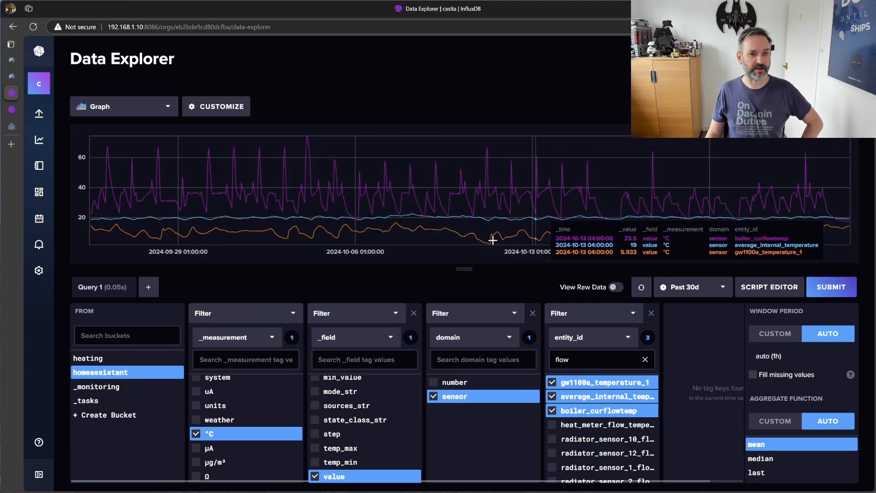
{"action": "mouse_move", "coordinate": [776, 242]}
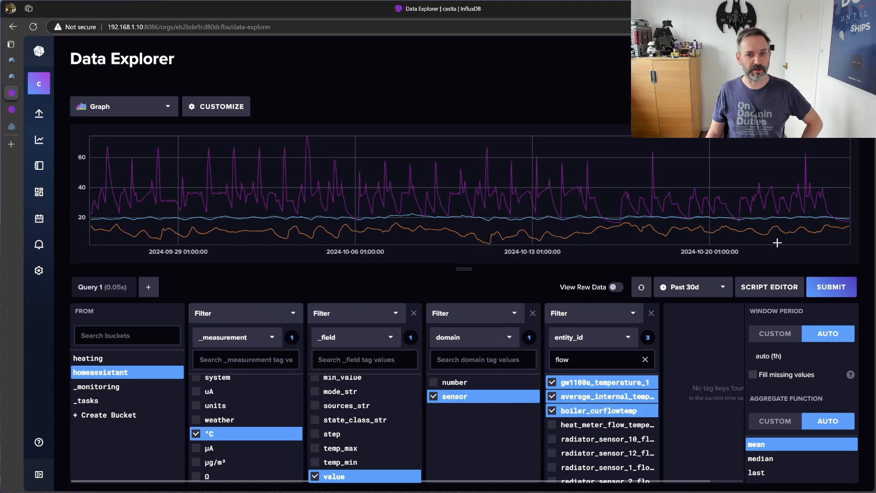
{"action": "mouse_move", "coordinate": [102, 222]}
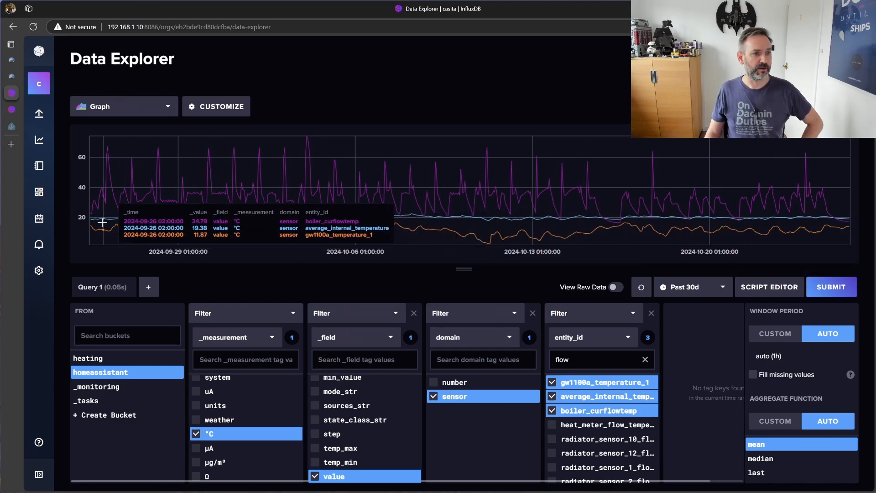
{"action": "mouse_move", "coordinate": [218, 220]}
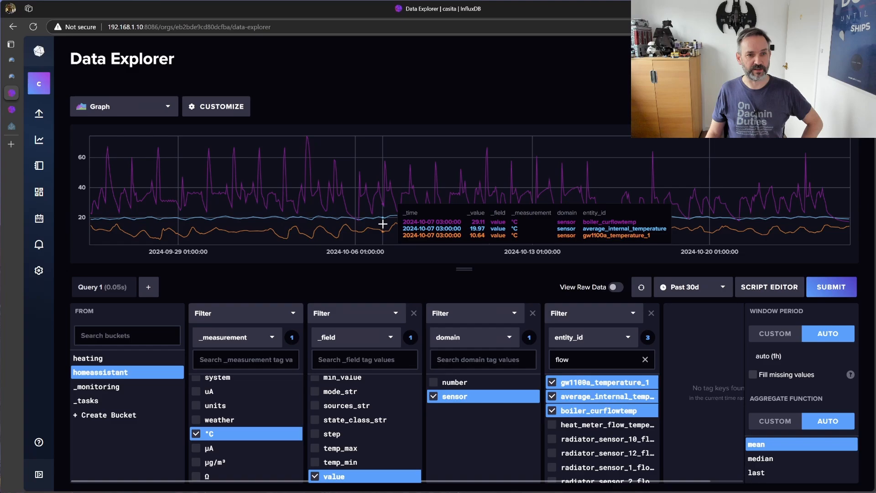
{"action": "mouse_move", "coordinate": [103, 181]}
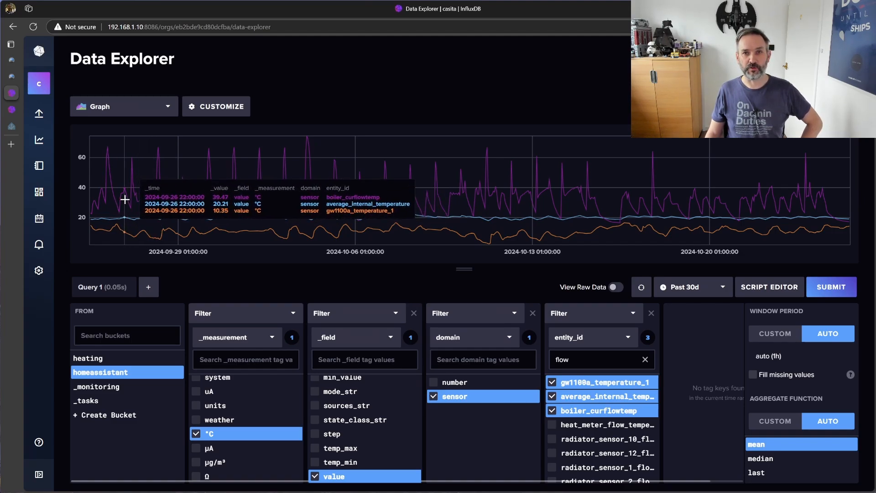
{"action": "mouse_move", "coordinate": [106, 197]}
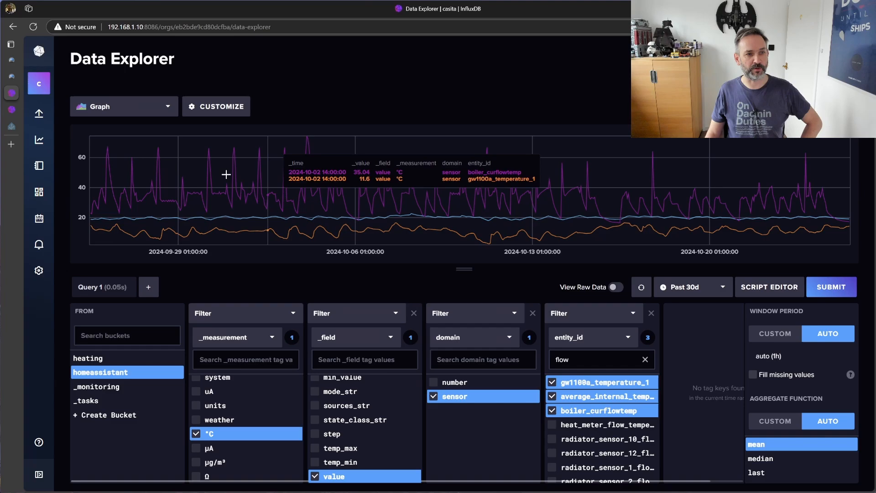
{"action": "mouse_move", "coordinate": [321, 166]}
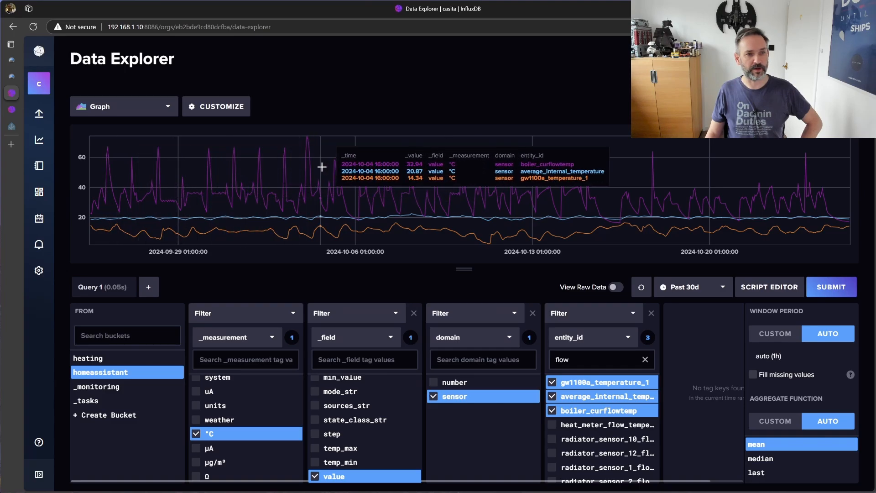
{"action": "mouse_move", "coordinate": [509, 213]}
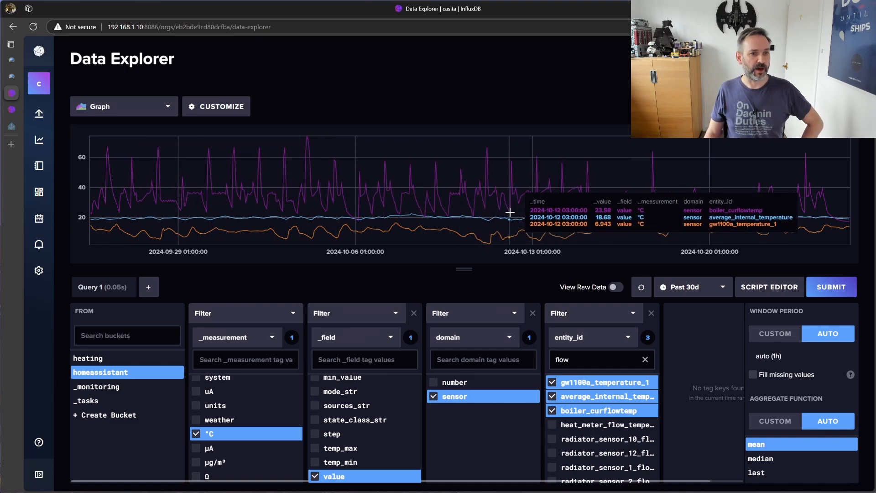
{"action": "mouse_move", "coordinate": [123, 196]}
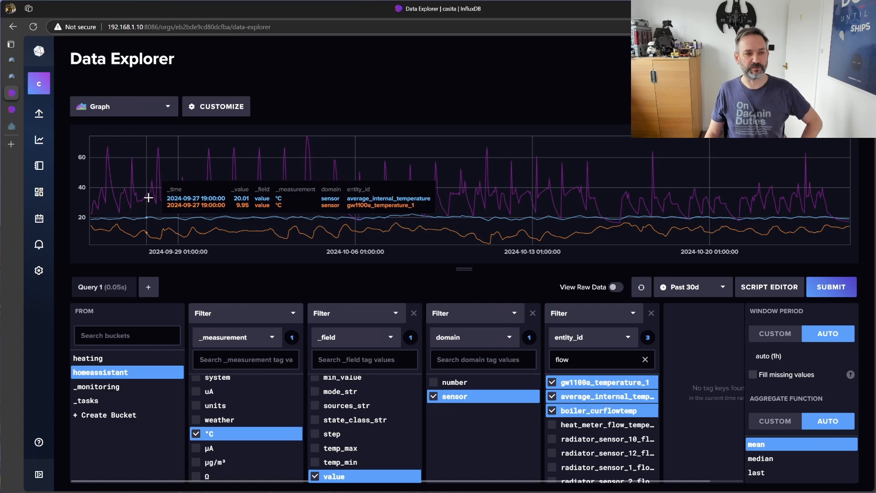
{"action": "mouse_move", "coordinate": [156, 197]}
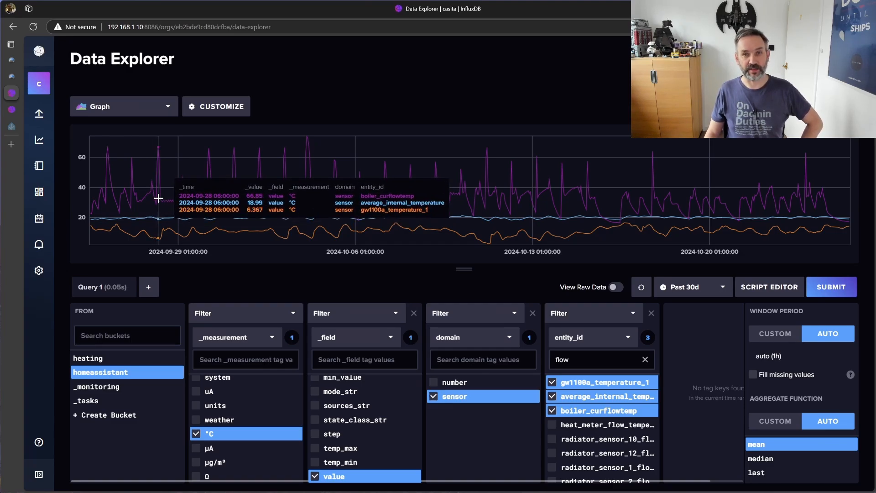
{"action": "mouse_move", "coordinate": [184, 201]}
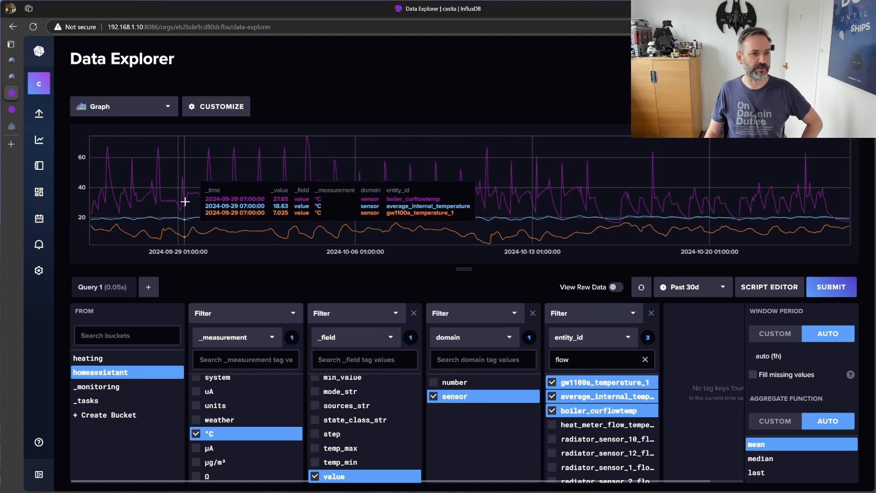
{"action": "mouse_move", "coordinate": [193, 193]}
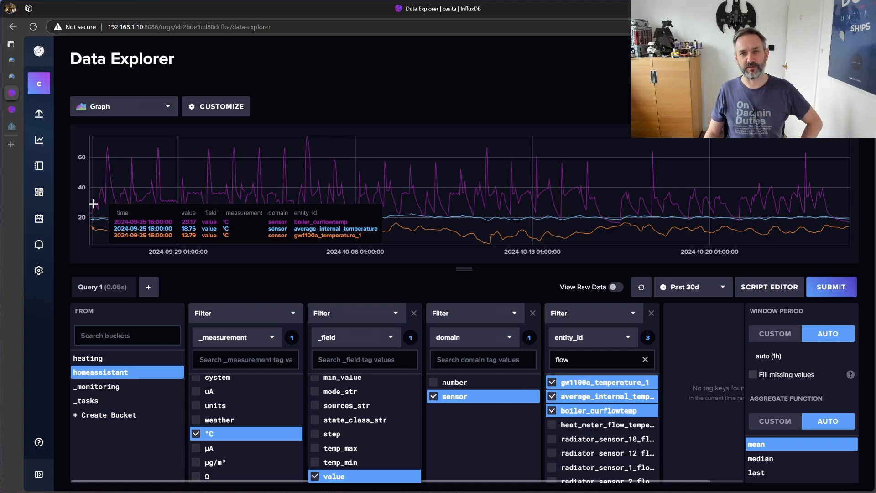
{"action": "mouse_move", "coordinate": [156, 208]}
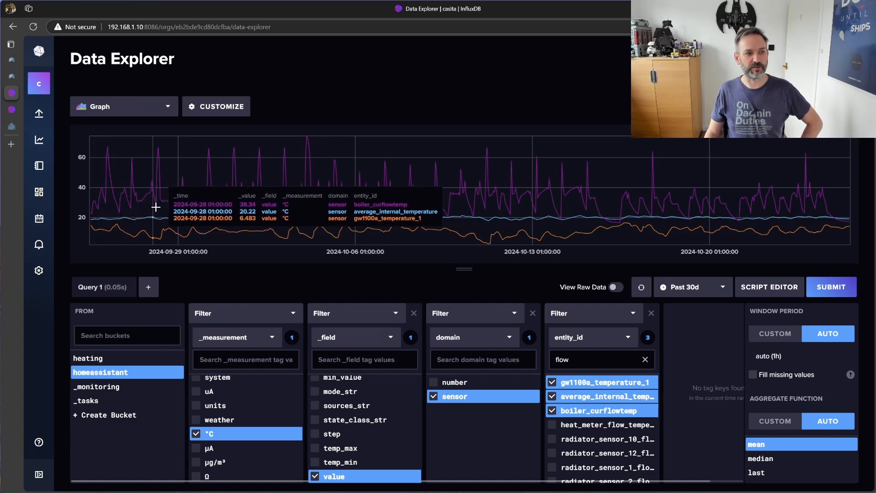
{"action": "mouse_move", "coordinate": [185, 203]}
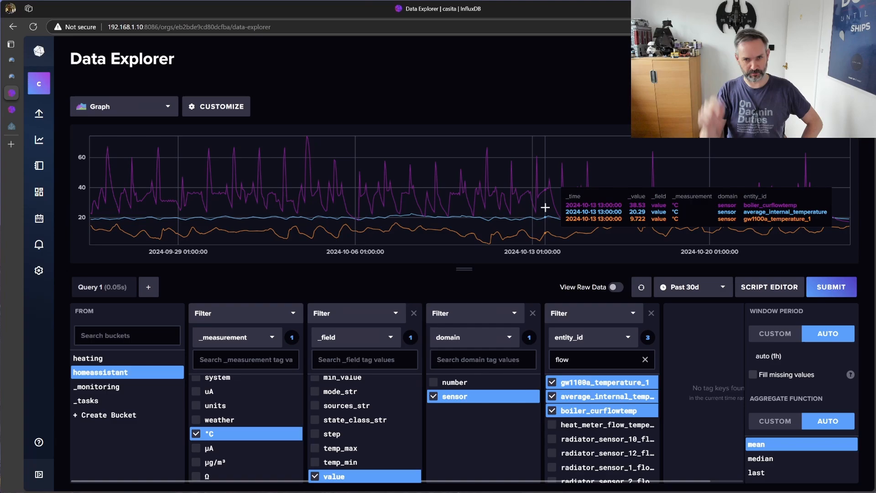
{"action": "mouse_move", "coordinate": [86, 195]}
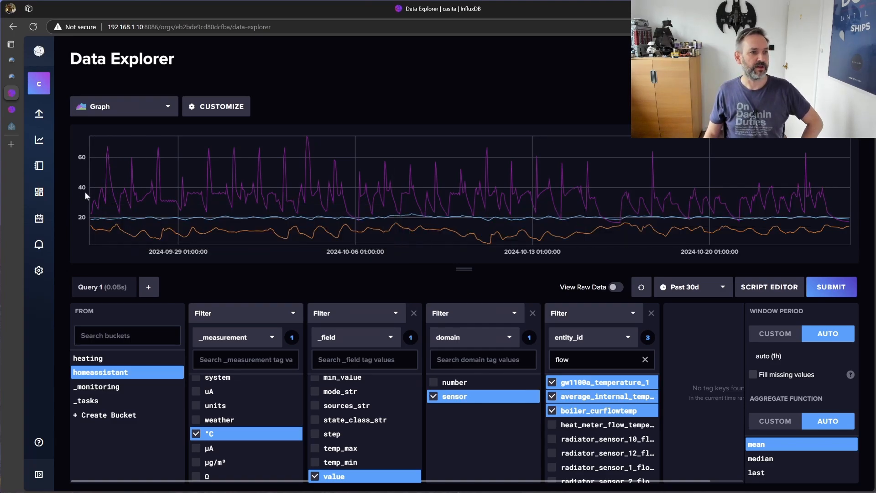
{"action": "mouse_move", "coordinate": [670, 223]}
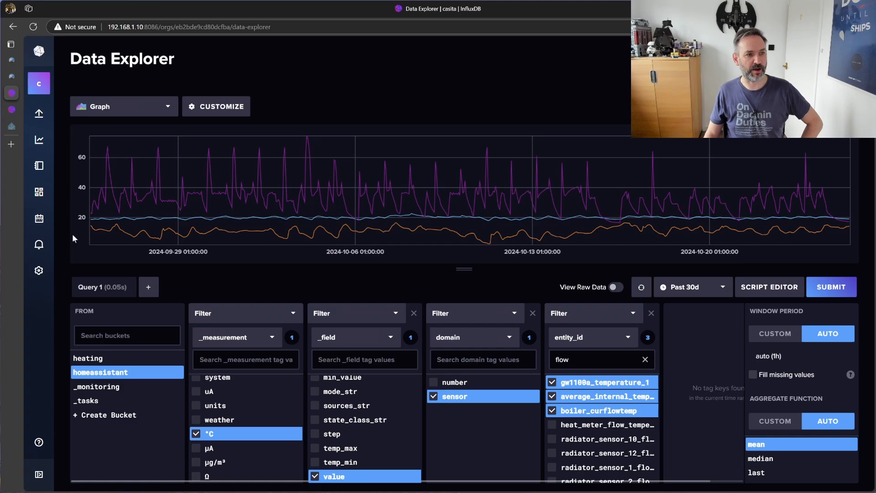
{"action": "mouse_move", "coordinate": [135, 230]}
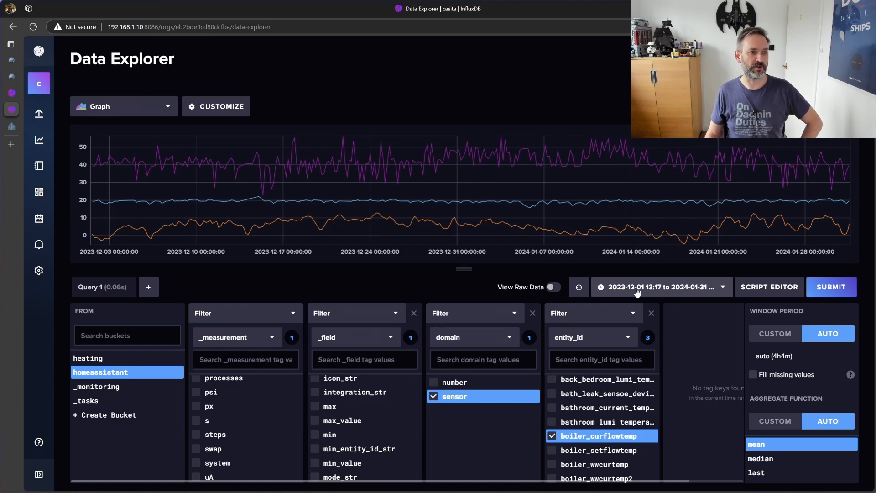
{"action": "mouse_move", "coordinate": [152, 231]}
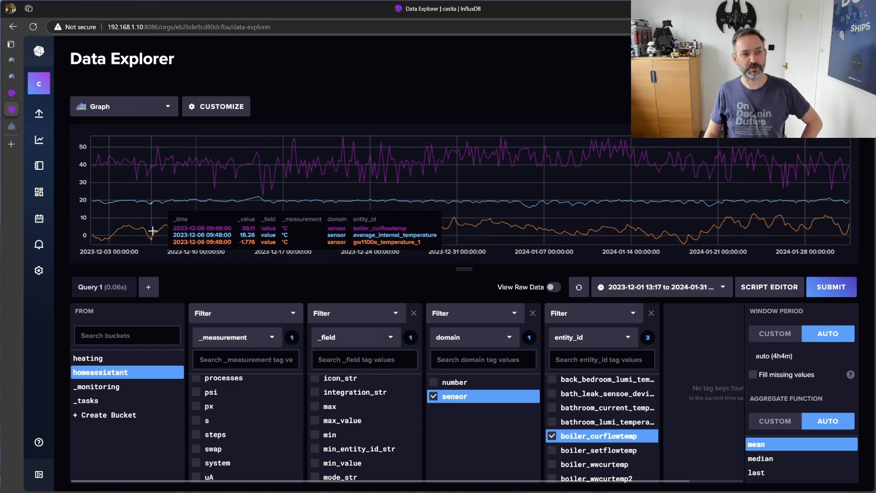
{"action": "mouse_move", "coordinate": [218, 226]}
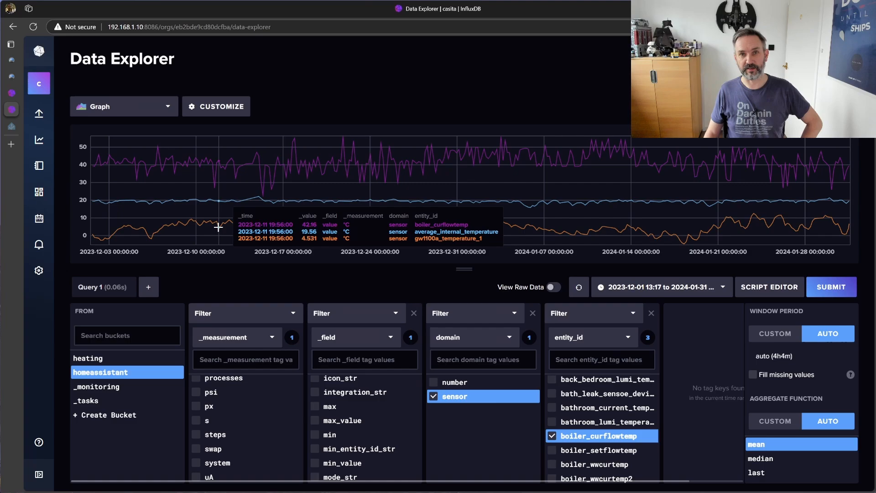
{"action": "mouse_move", "coordinate": [101, 231]}
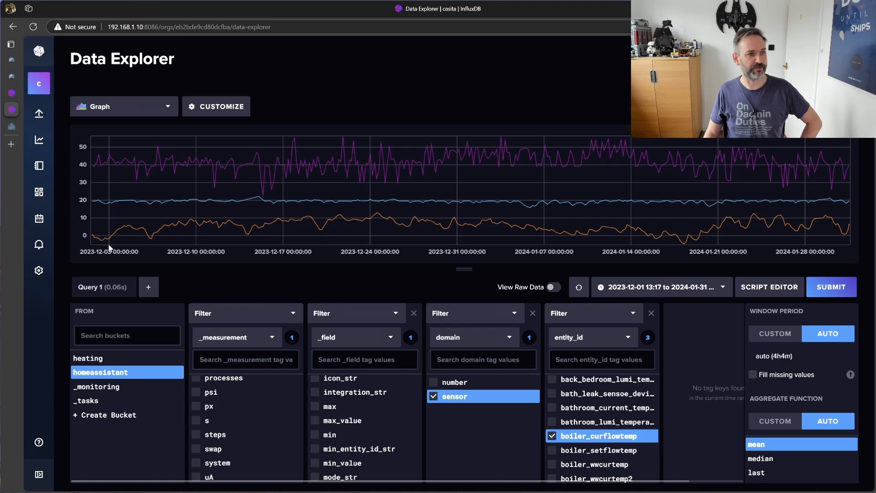
{"action": "mouse_move", "coordinate": [96, 171]}
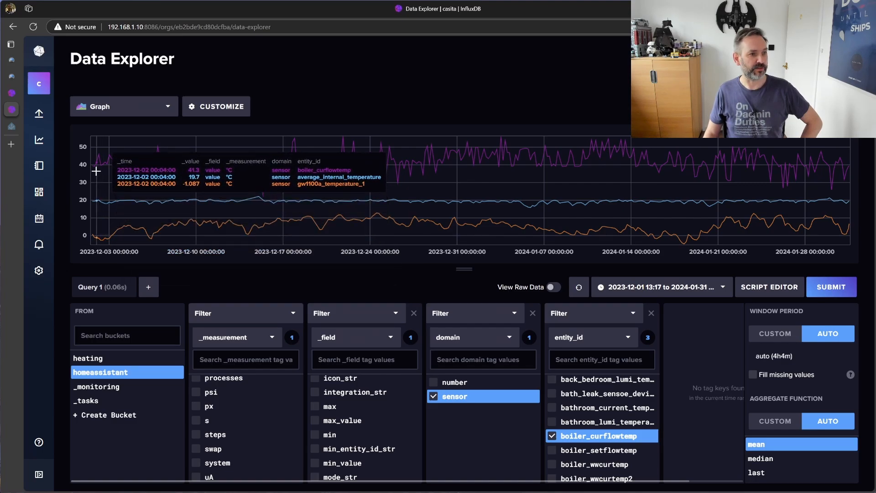
{"action": "mouse_move", "coordinate": [138, 164]}
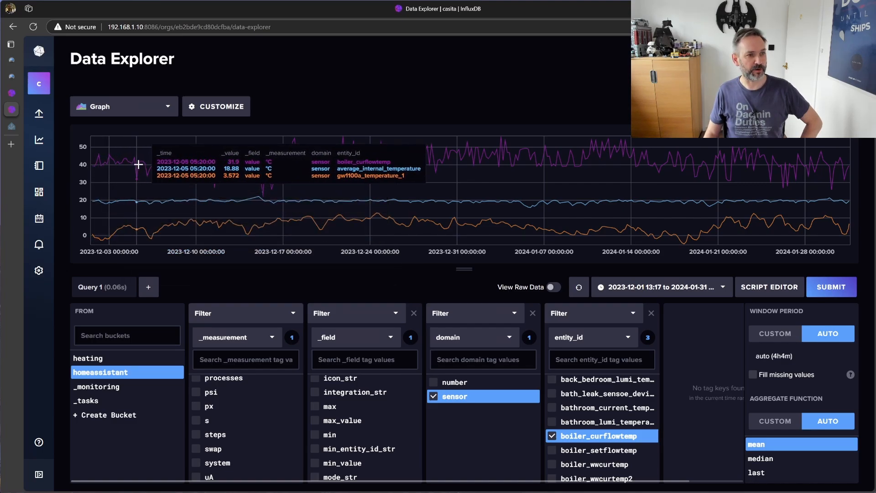
{"action": "mouse_move", "coordinate": [99, 165]}
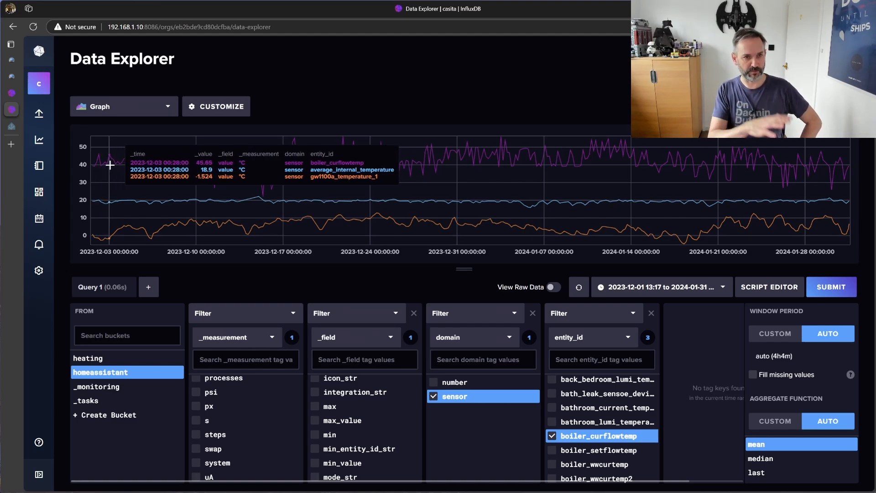
{"action": "mouse_move", "coordinate": [110, 162]}
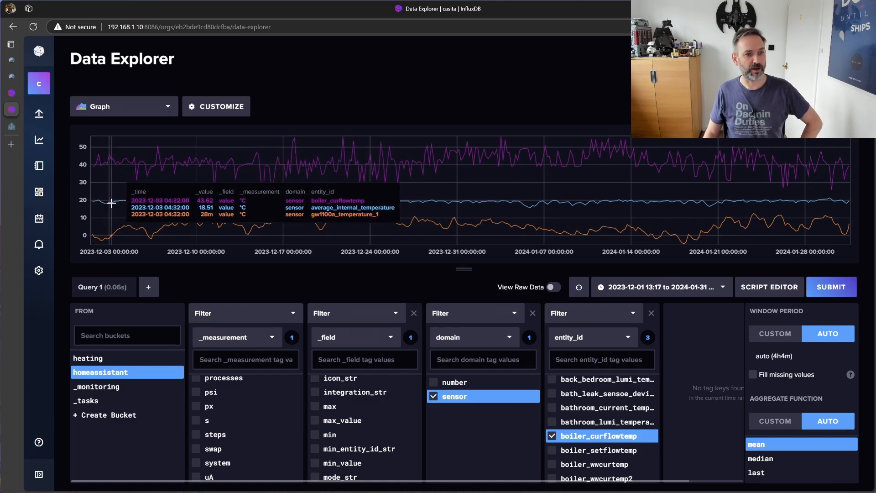
{"action": "mouse_move", "coordinate": [160, 203]}
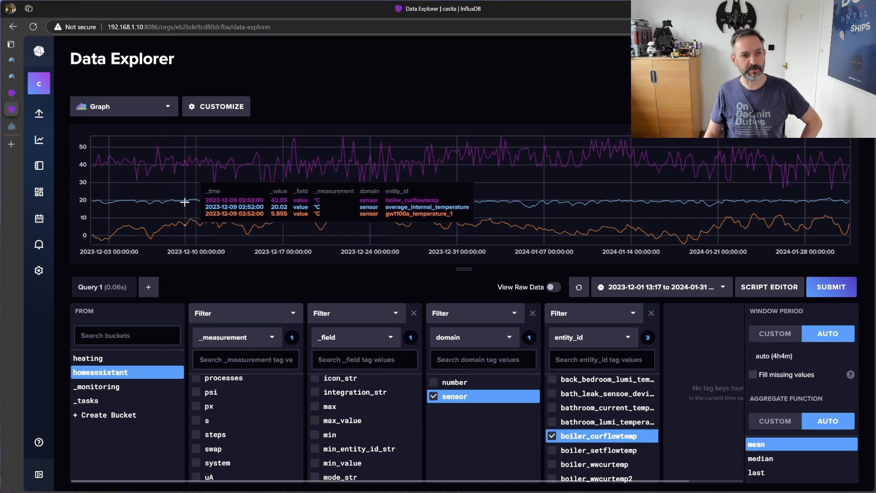
{"action": "mouse_move", "coordinate": [173, 232]}
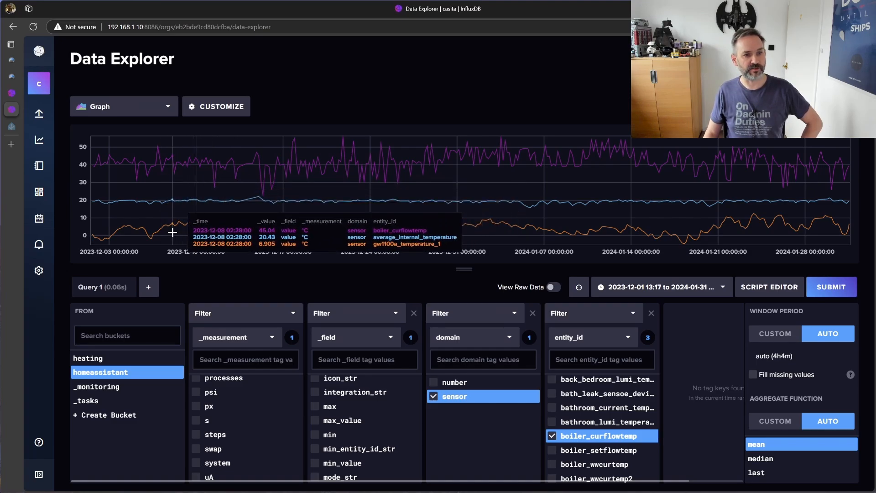
{"action": "mouse_move", "coordinate": [244, 235]}
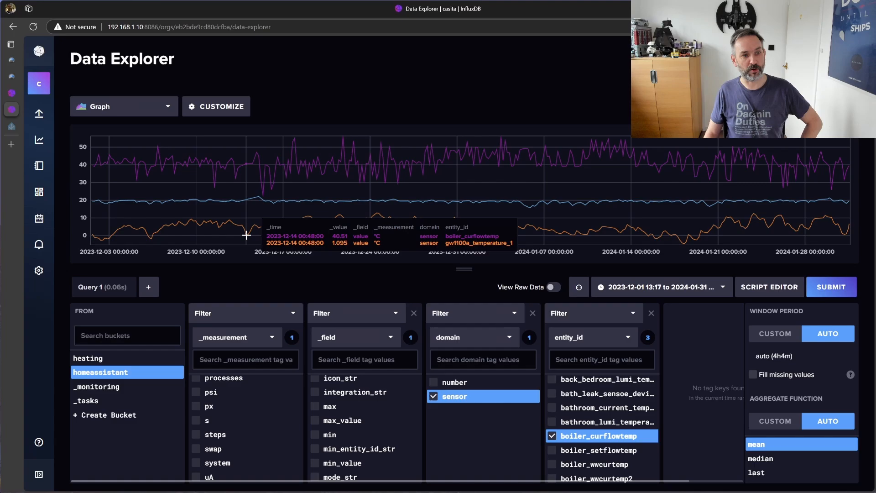
{"action": "mouse_move", "coordinate": [359, 287]}
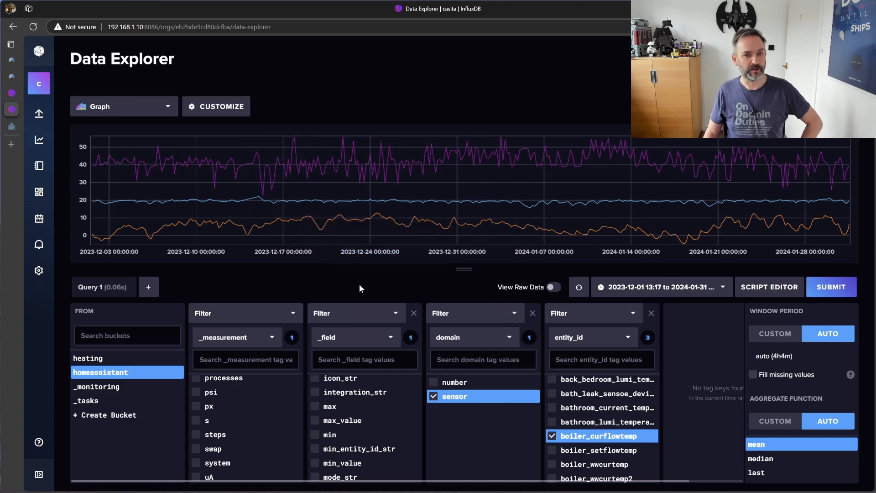
{"action": "mouse_move", "coordinate": [693, 242]}
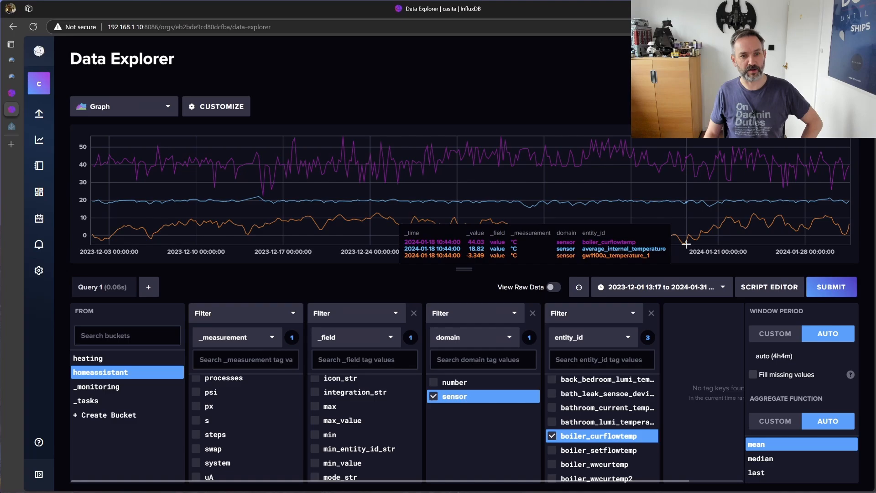
{"action": "mouse_move", "coordinate": [685, 243]}
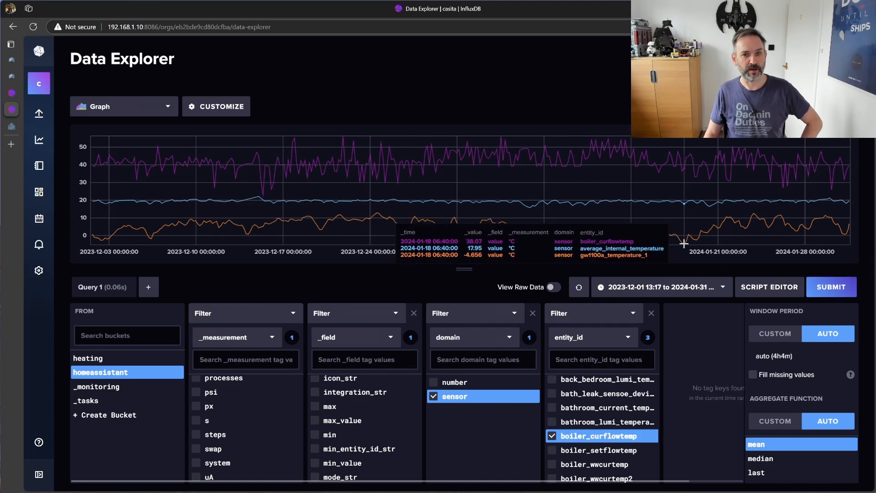
{"action": "mouse_move", "coordinate": [682, 214]}
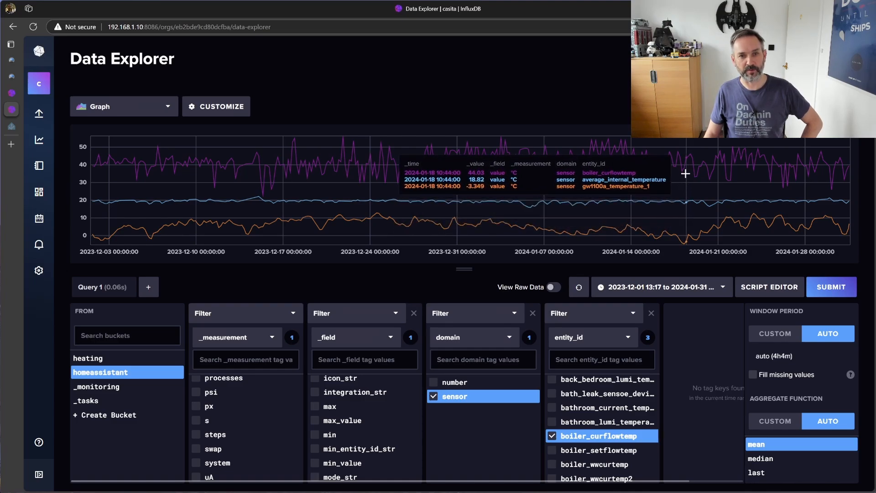
{"action": "mouse_move", "coordinate": [685, 162]}
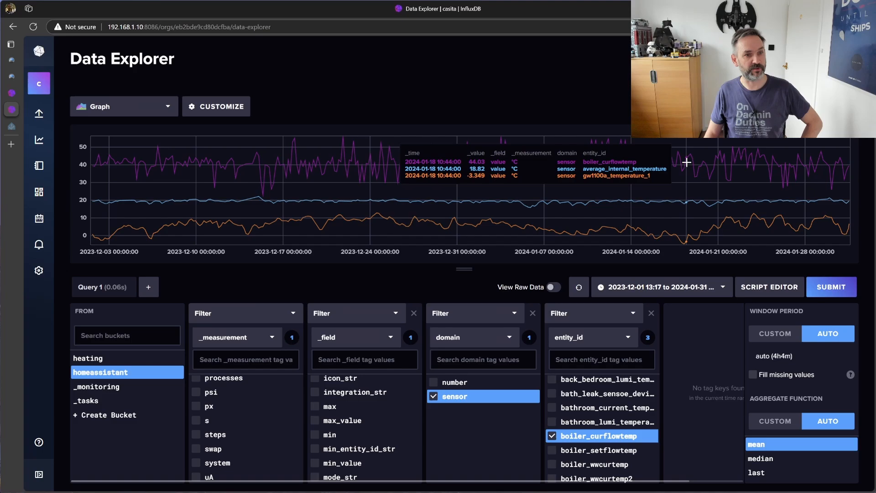
{"action": "mouse_move", "coordinate": [677, 164]}
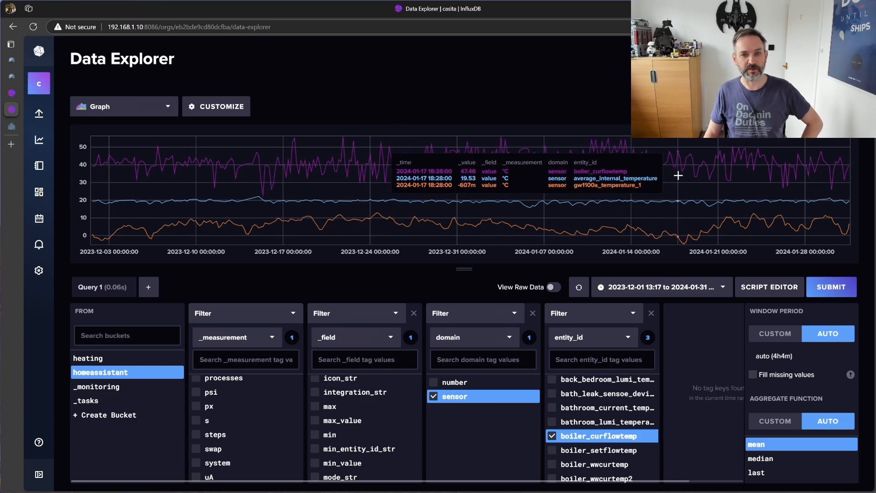
{"action": "mouse_move", "coordinate": [683, 203]}
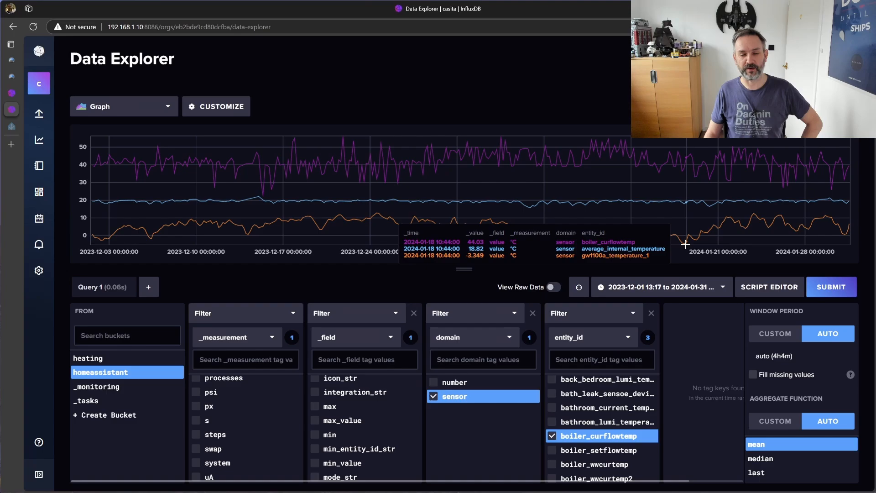
{"action": "mouse_move", "coordinate": [682, 167]}
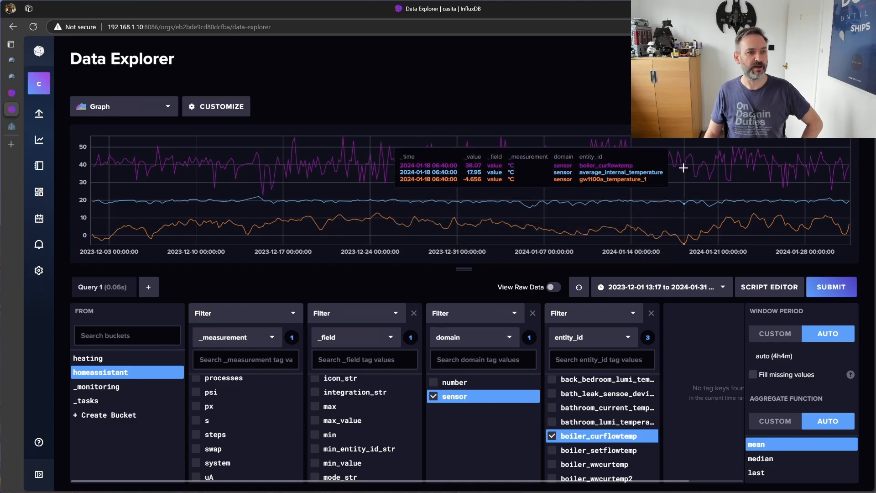
{"action": "mouse_move", "coordinate": [688, 156]}
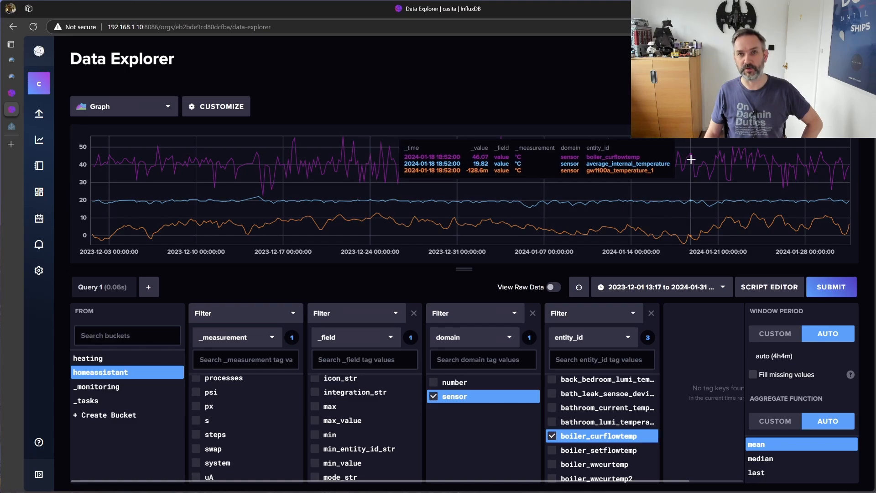
{"action": "mouse_move", "coordinate": [686, 168]}
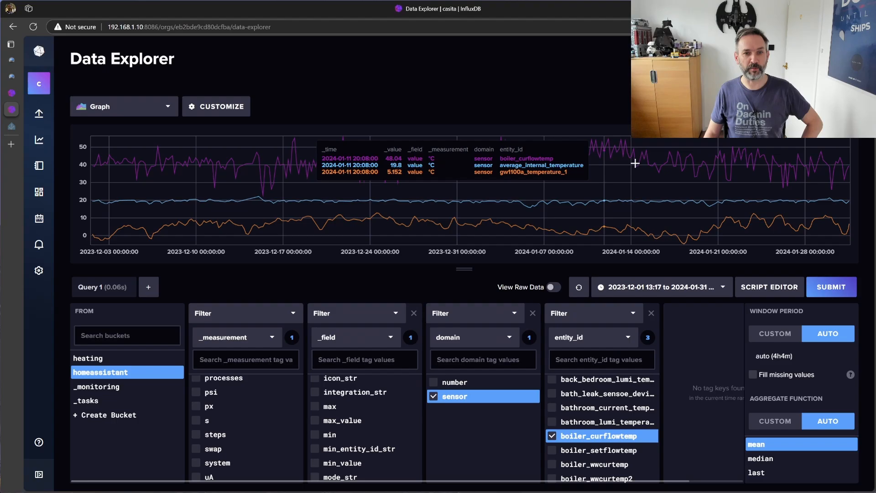
{"action": "mouse_move", "coordinate": [484, 192]}
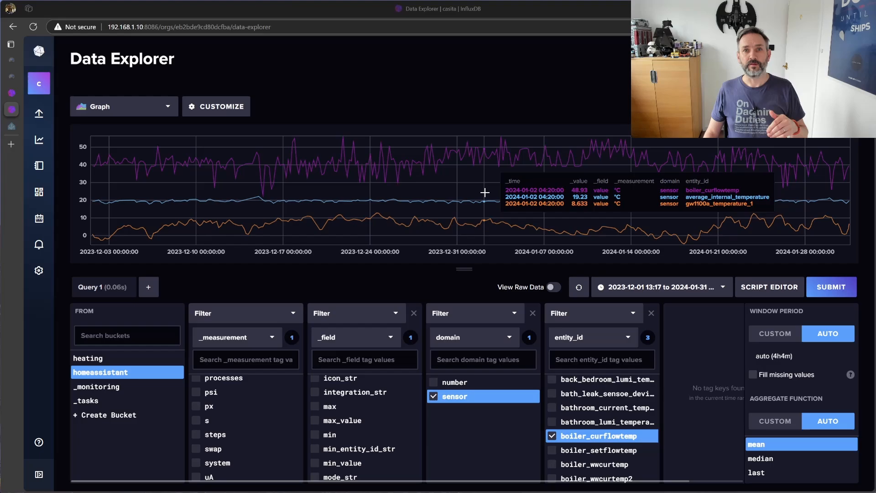
{"action": "mouse_move", "coordinate": [420, 188]}
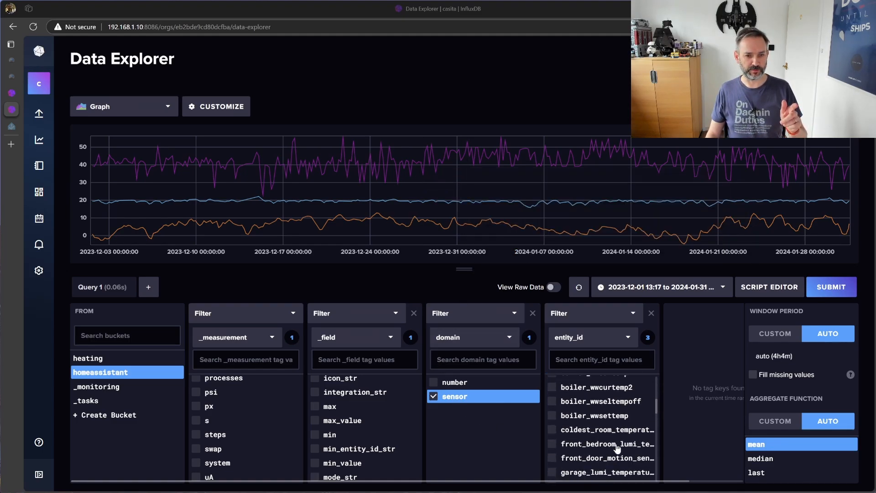
- Tick coldest_room_temperature in the entity_id filter and submit the query
{"action": "left_click", "coordinate": [552, 429]}
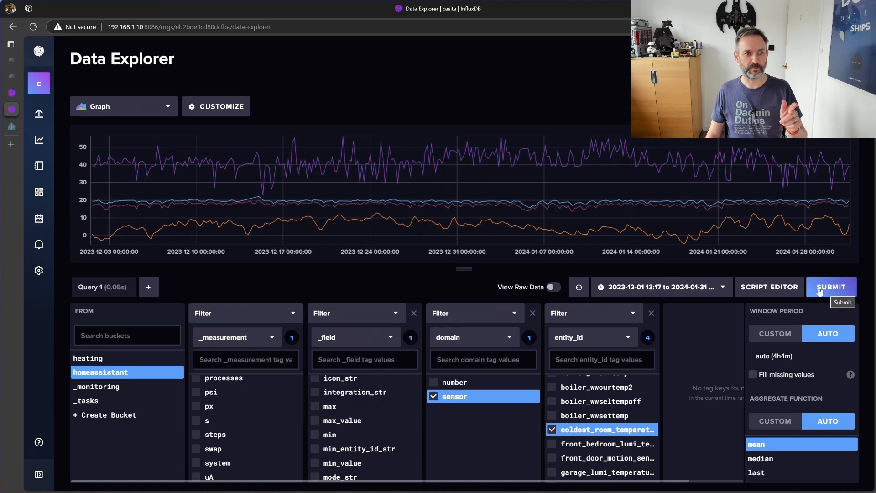
{"action": "mouse_move", "coordinate": [347, 215]}
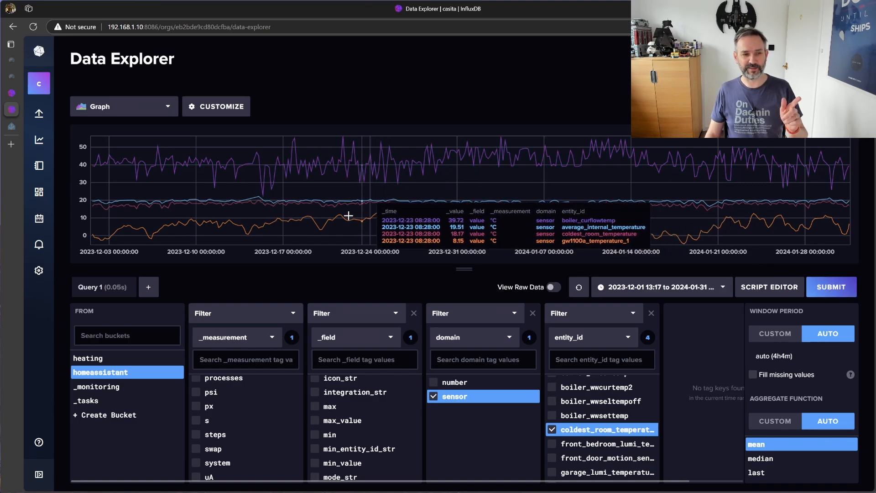
{"action": "mouse_move", "coordinate": [95, 214]}
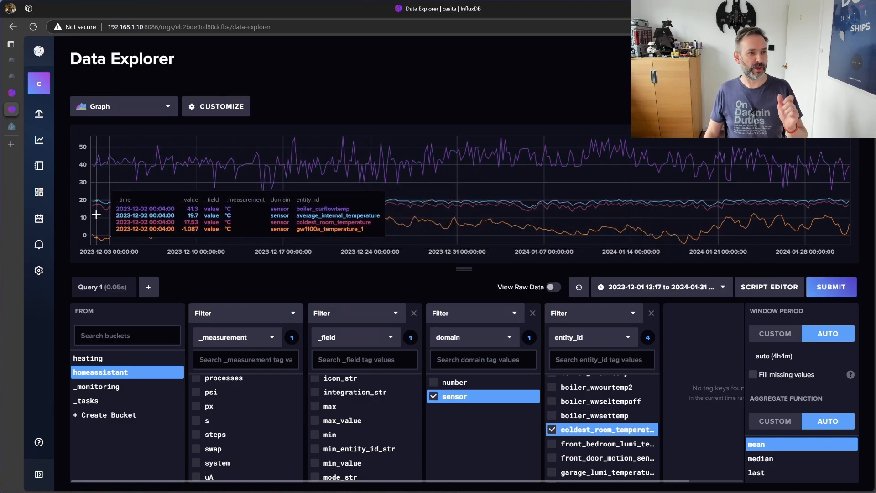
{"action": "mouse_move", "coordinate": [104, 211]}
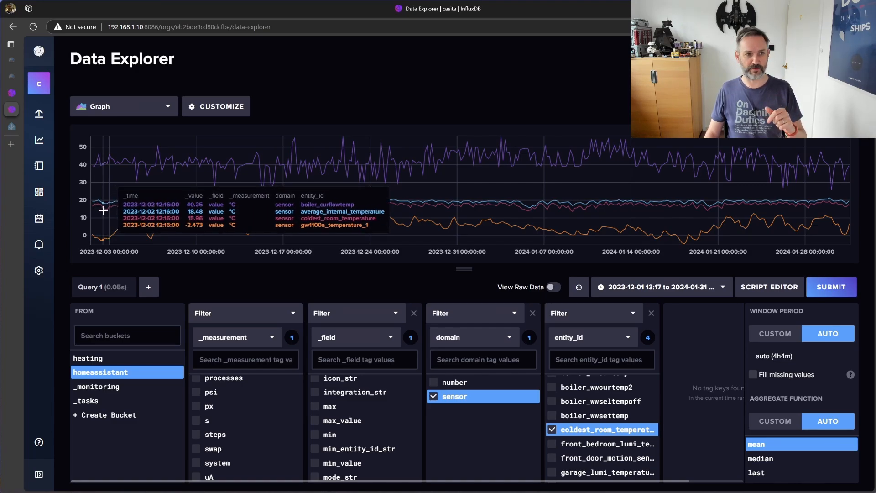
{"action": "mouse_move", "coordinate": [397, 226]}
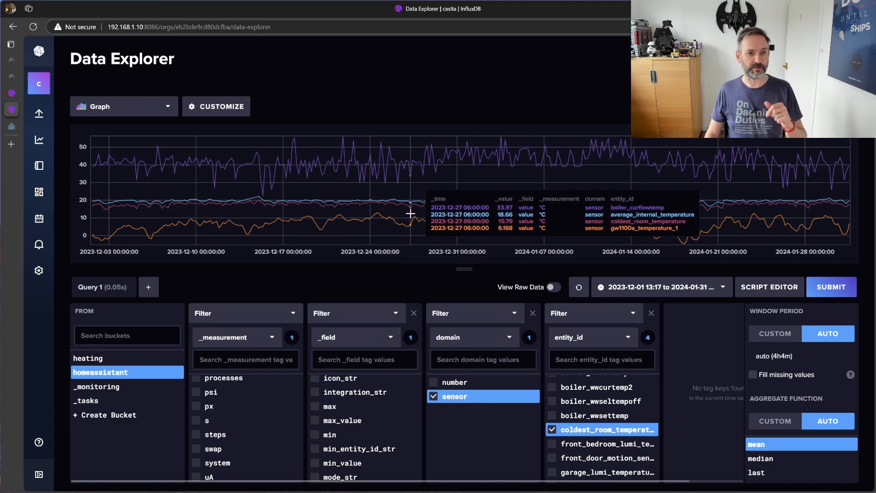
{"action": "mouse_move", "coordinate": [166, 213]}
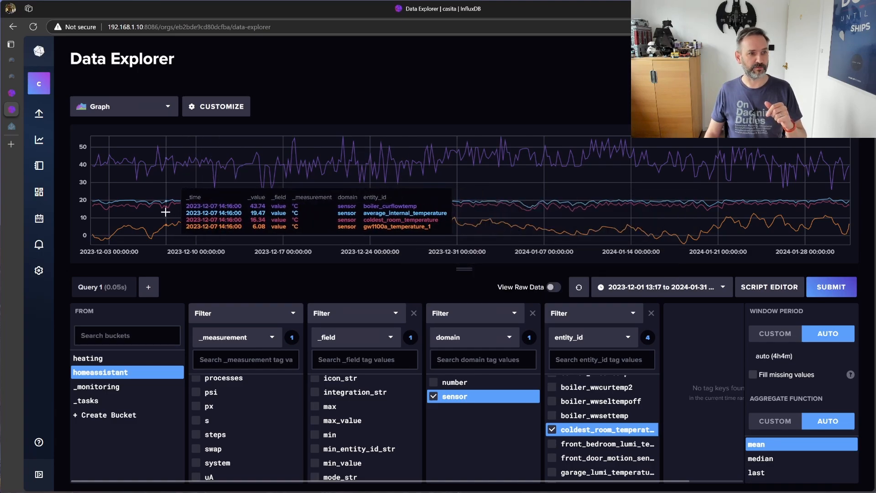
{"action": "mouse_move", "coordinate": [538, 225]}
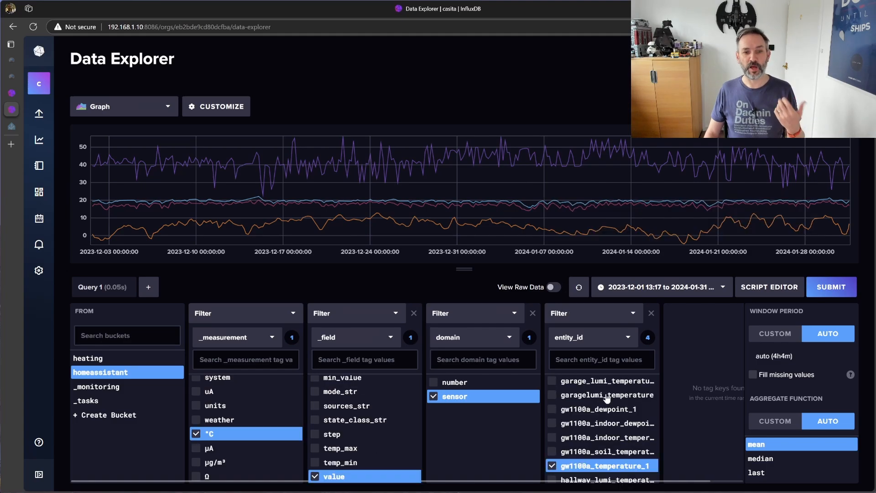
- Scroll the entity_id filter list toward bathroom_lumi_temperature
{"action": "scroll", "scroll_direction": "down", "scroll_amount": 3}
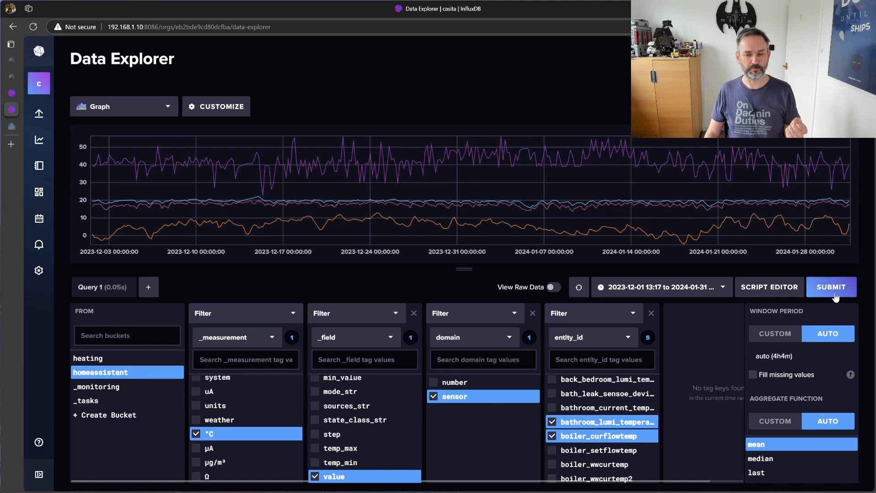
{"action": "mouse_move", "coordinate": [149, 213]}
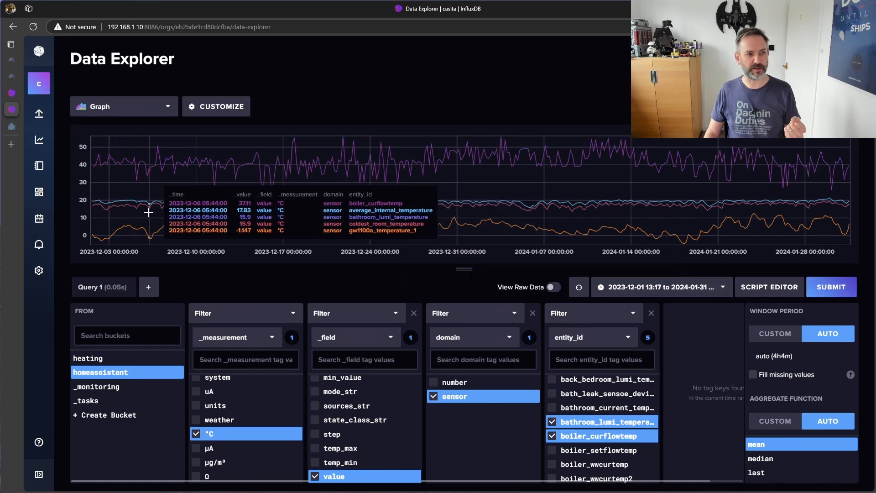
{"action": "mouse_move", "coordinate": [159, 209]}
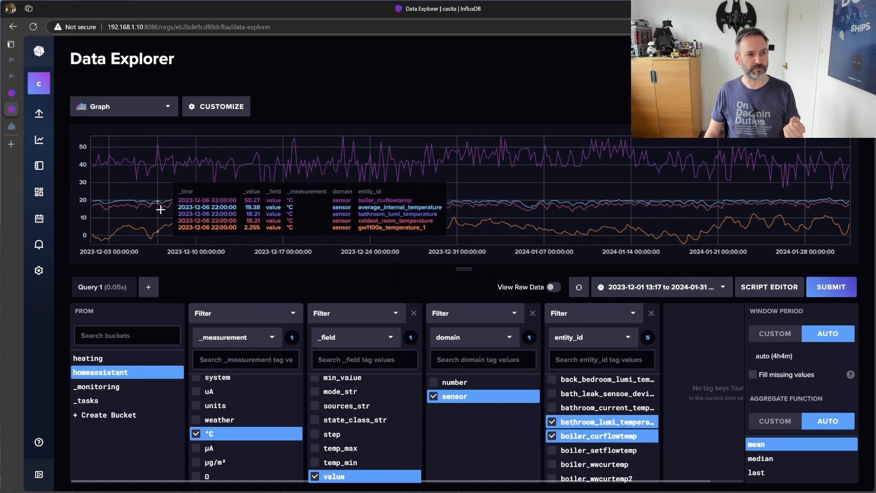
{"action": "mouse_move", "coordinate": [170, 210]}
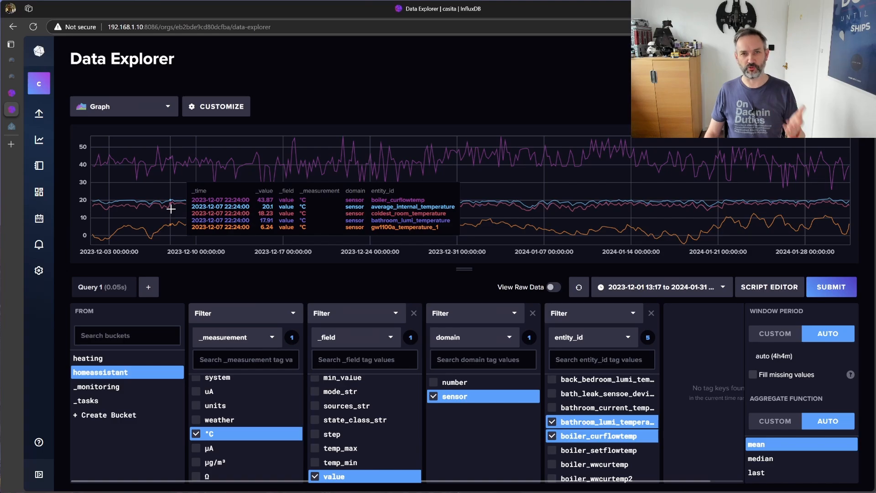